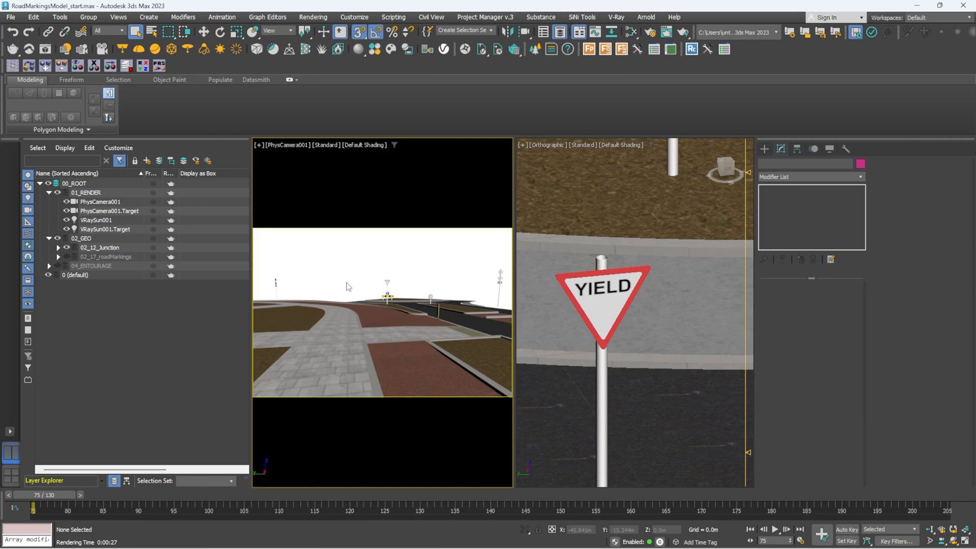
Review the road surface's black_asphalt_diffuse bitmap in the material editor and close it.
{"action": "left_click", "coordinate": [396, 318]}
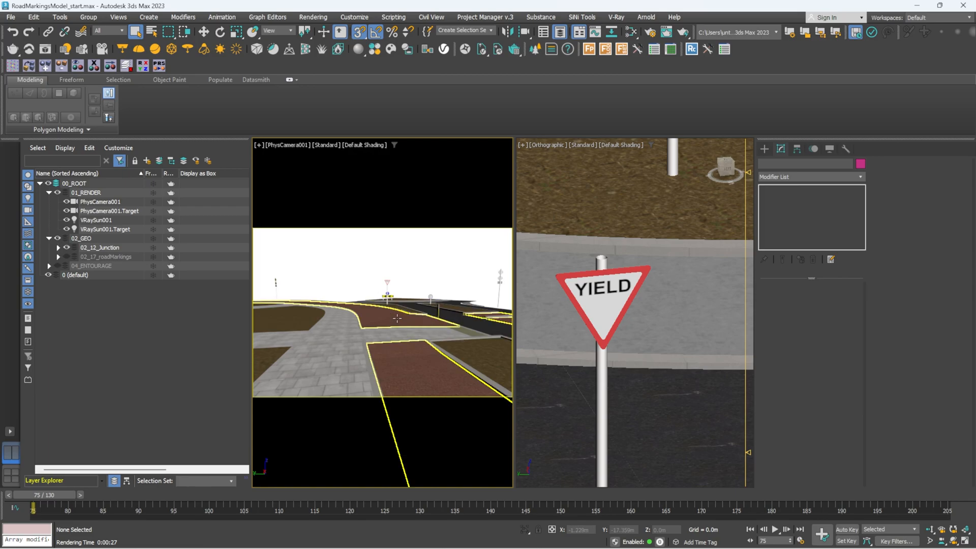
{"action": "mouse_move", "coordinate": [389, 310]}
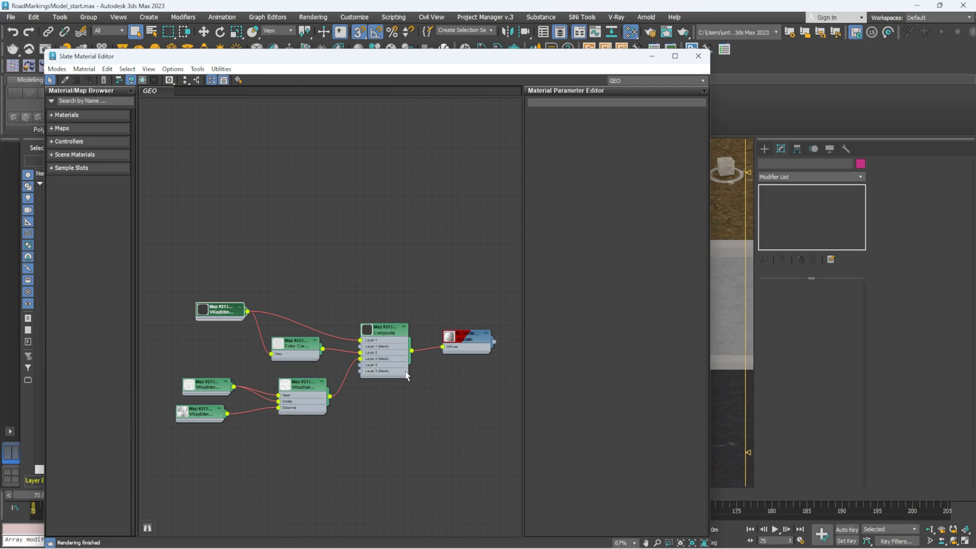
{"action": "mouse_move", "coordinate": [495, 307]}
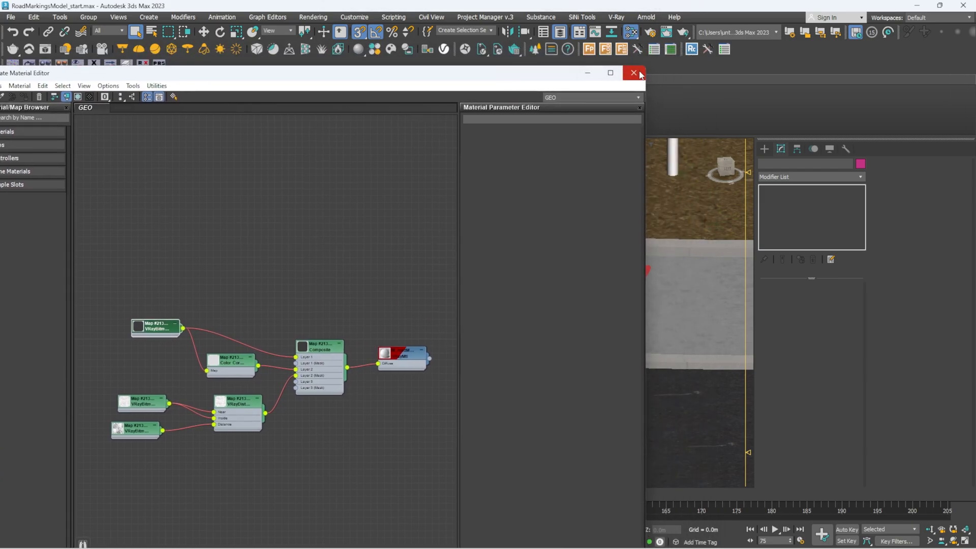
{"action": "left_click", "coordinate": [633, 73]}
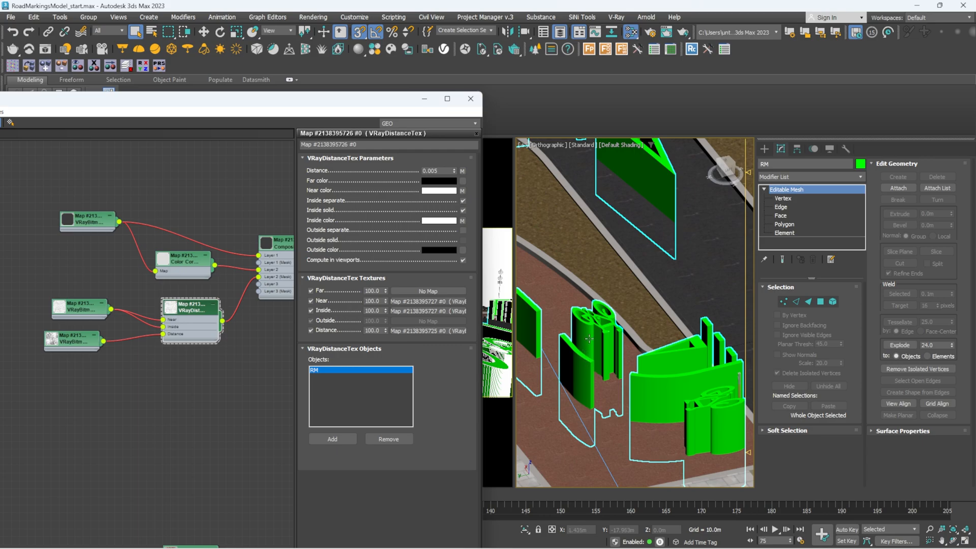
{"action": "mouse_move", "coordinate": [579, 401]}
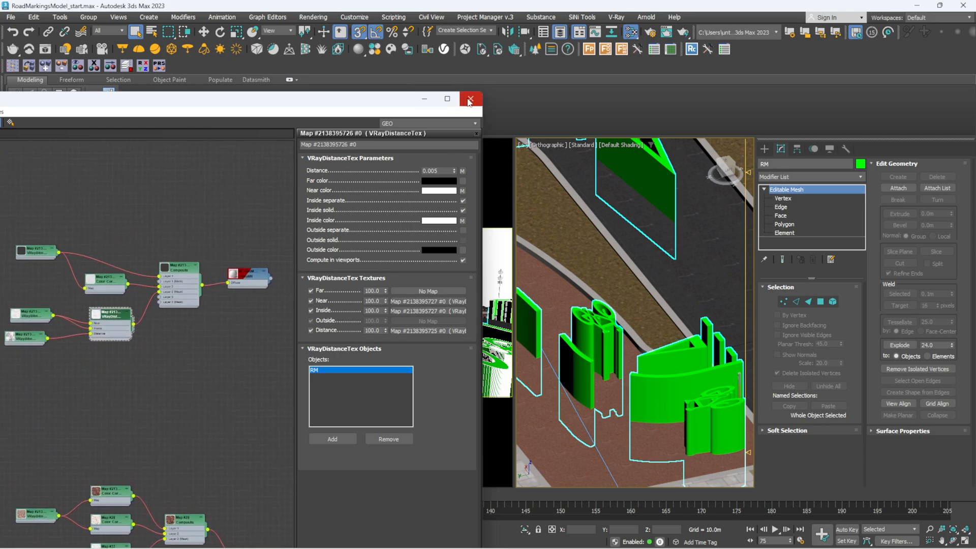
{"action": "left_click", "coordinate": [470, 100]}
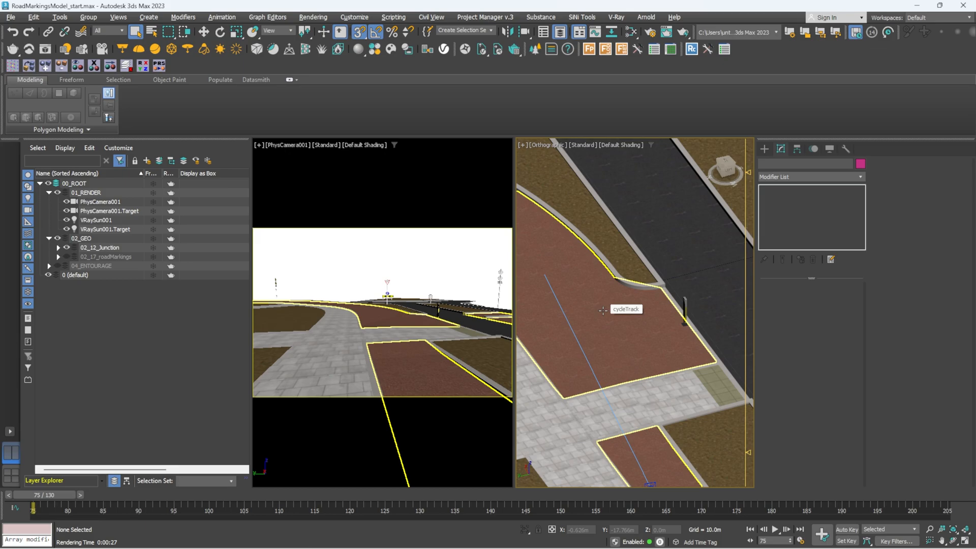
{"action": "mouse_move", "coordinate": [603, 311]}
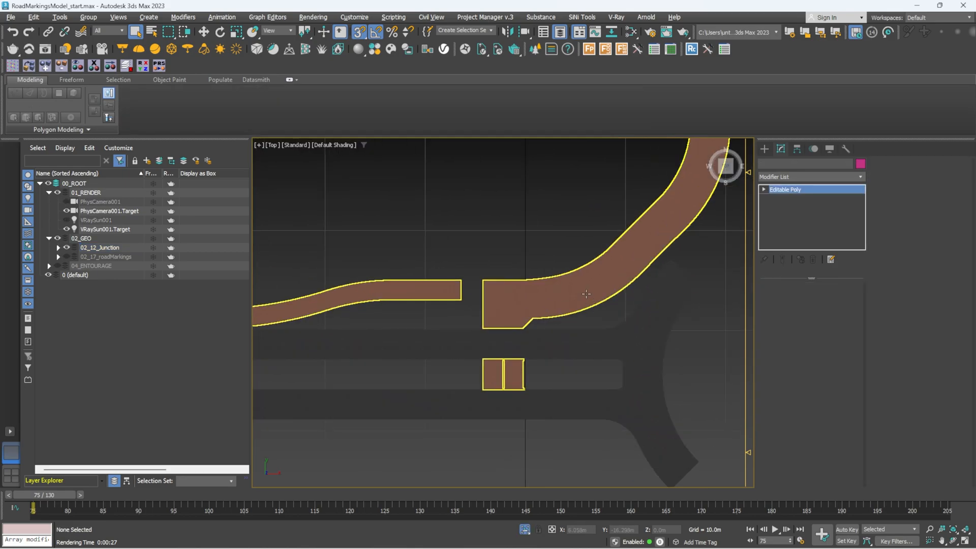
Isolate the tarmac object in a single maximised top view ready for modifiers.
{"action": "left_click", "coordinate": [99, 248]}
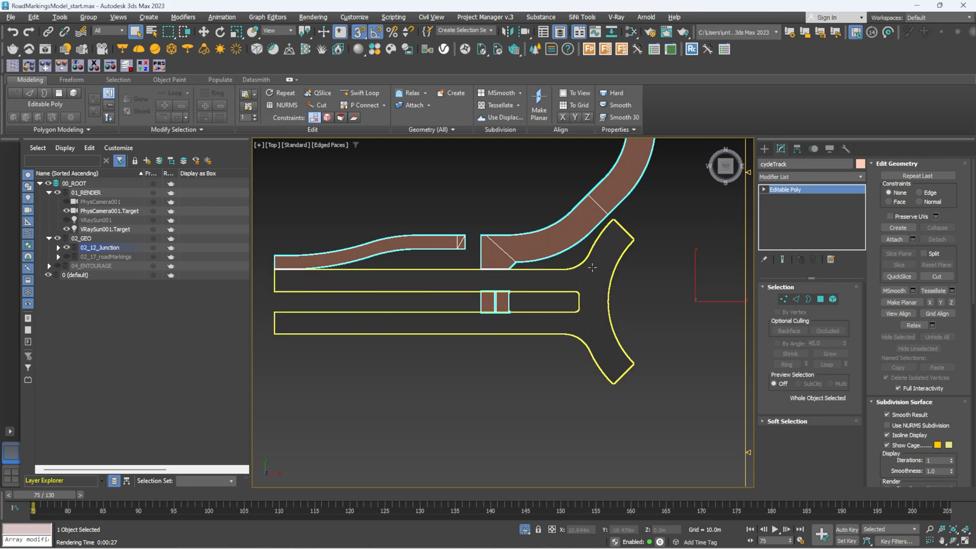
{"action": "mouse_move", "coordinate": [586, 285]}
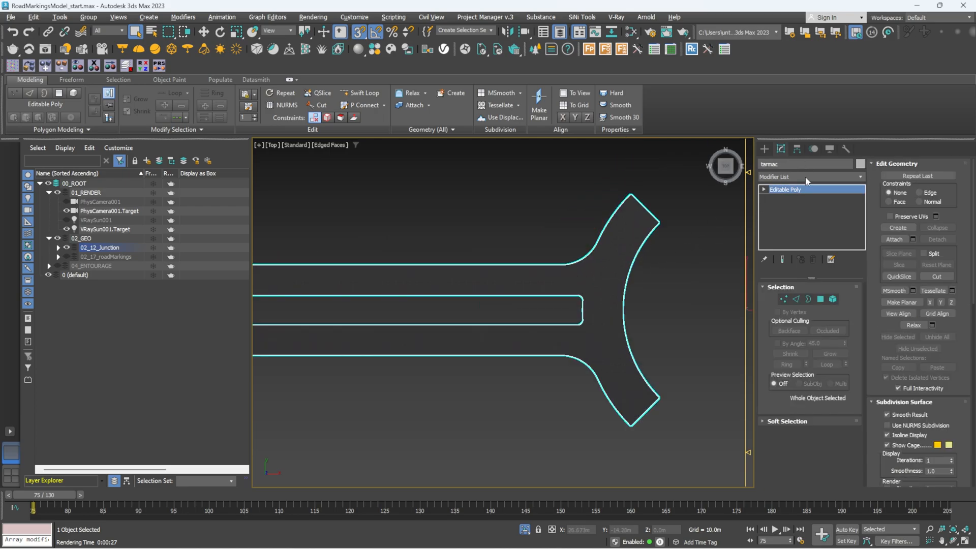
{"action": "left_click", "coordinate": [809, 177]}
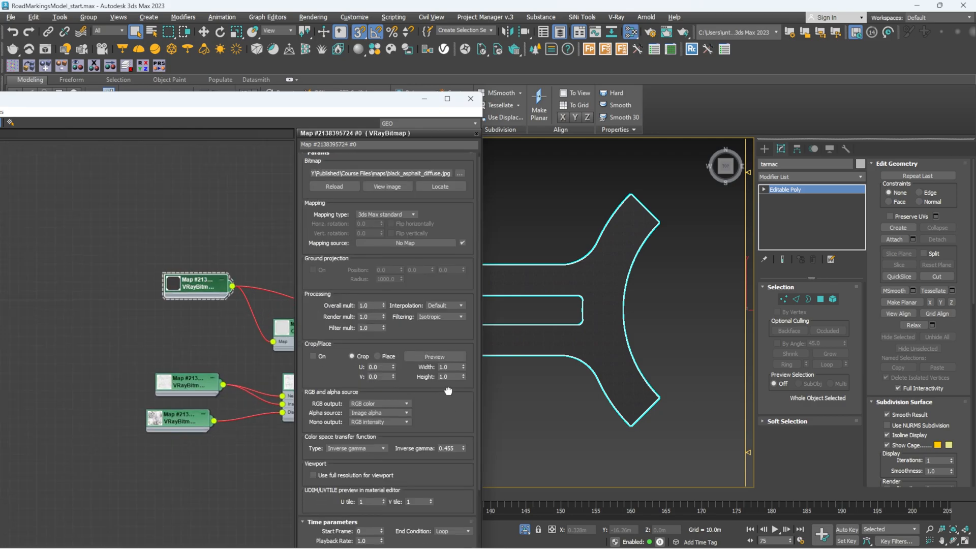
{"action": "scroll", "scroll_direction": "down", "scroll_amount": 3}
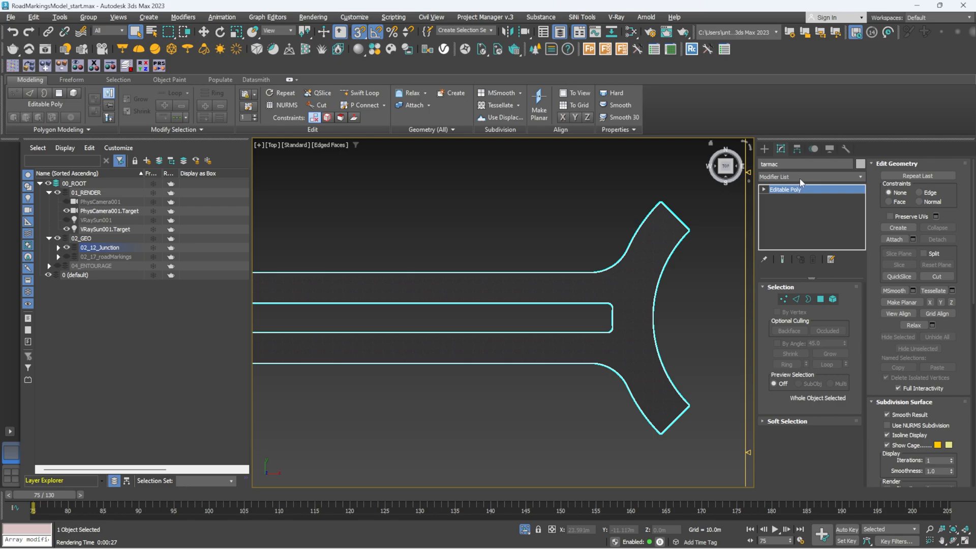
Add an Unwrap UVW modifier to the tarmac and bring up its UV editor.
{"action": "left_click", "coordinate": [808, 177]}
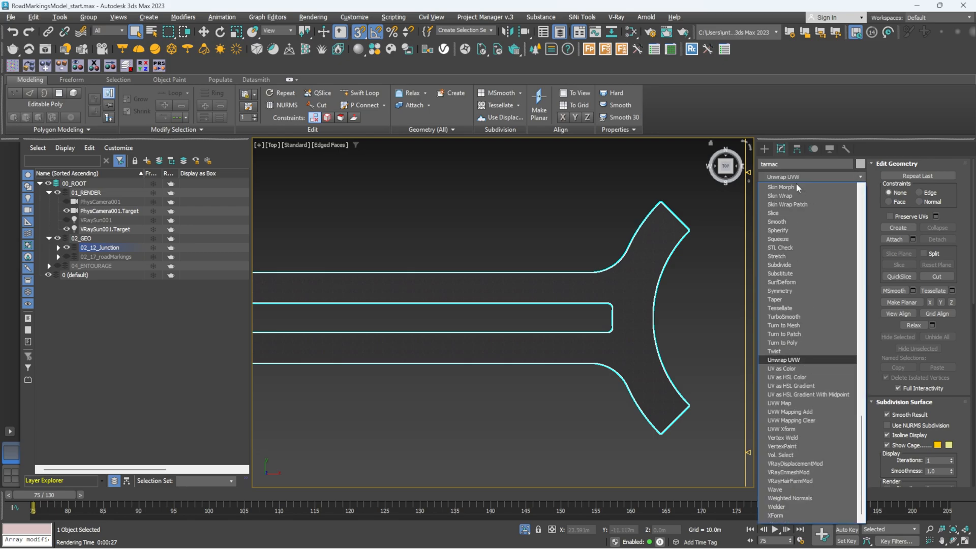
{"action": "left_click", "coordinate": [783, 360]}
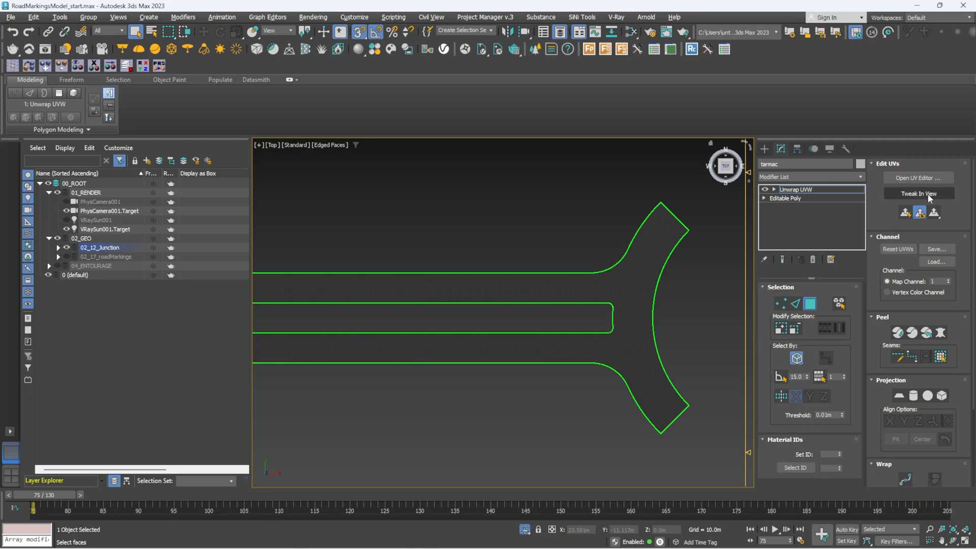
{"action": "left_click", "coordinate": [916, 176]}
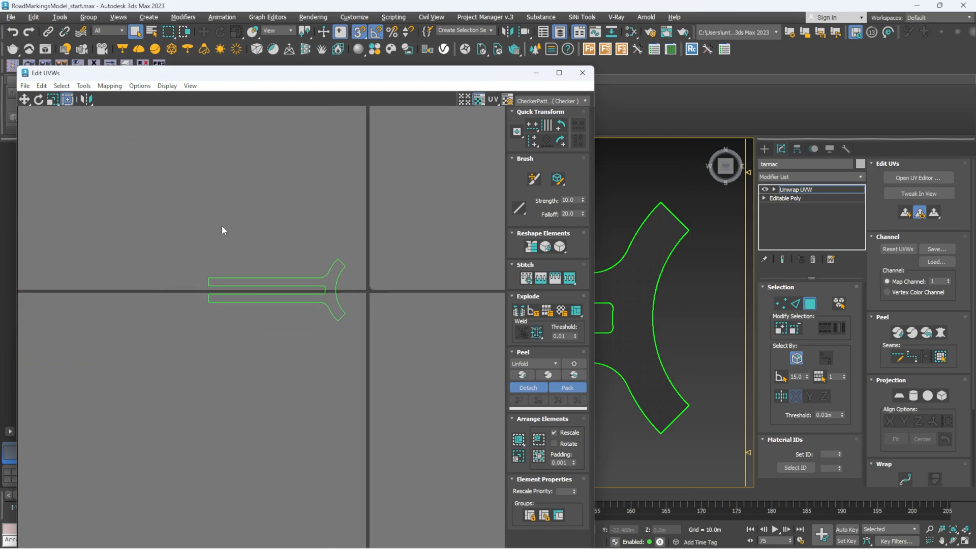
Apply Flatten Mapping to the tarmac UVs and close the UV editor.
{"action": "left_click", "coordinate": [110, 85]}
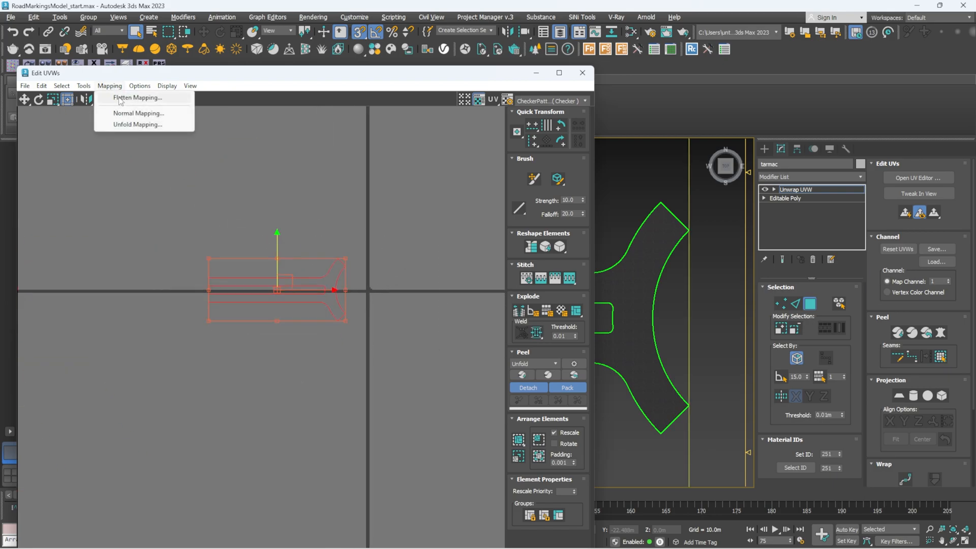
{"action": "left_click", "coordinate": [137, 97]}
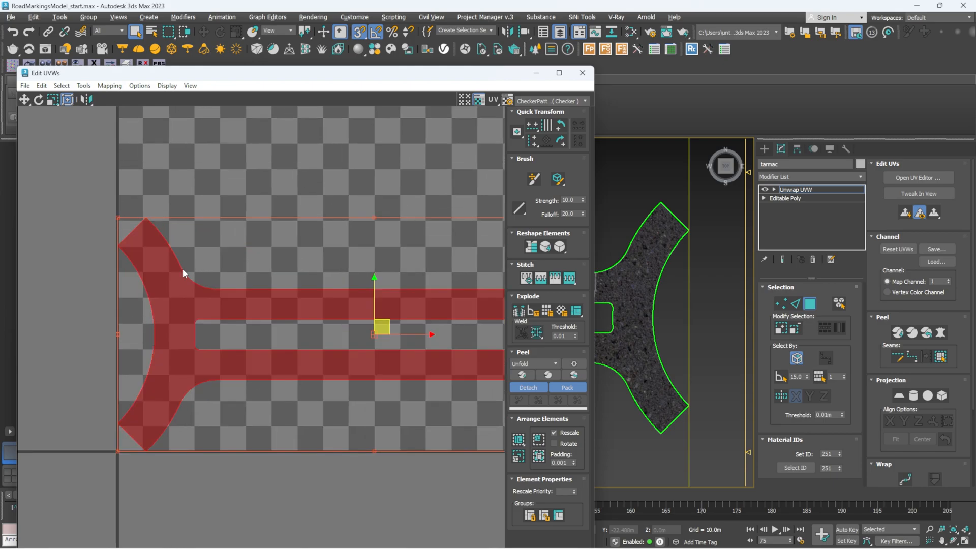
{"action": "mouse_move", "coordinate": [207, 288]}
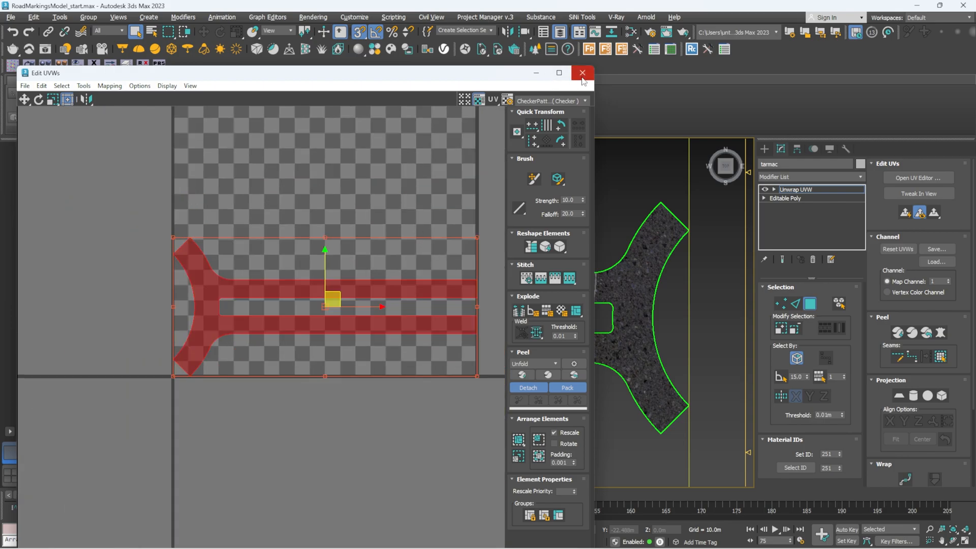
{"action": "left_click", "coordinate": [582, 73]}
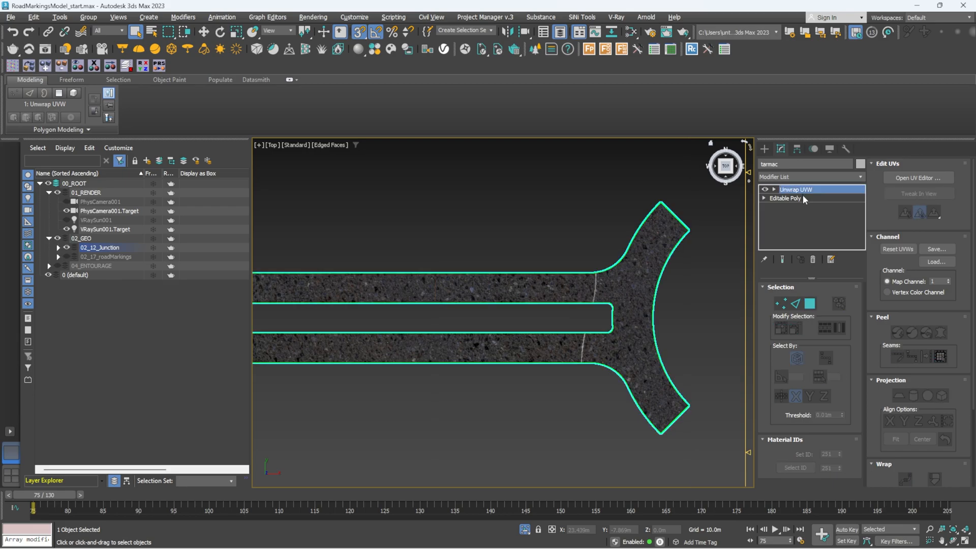
Convert the selected cross edges on the road arms into UV seams on the tarmac unwrap.
{"action": "left_click", "coordinate": [785, 198]}
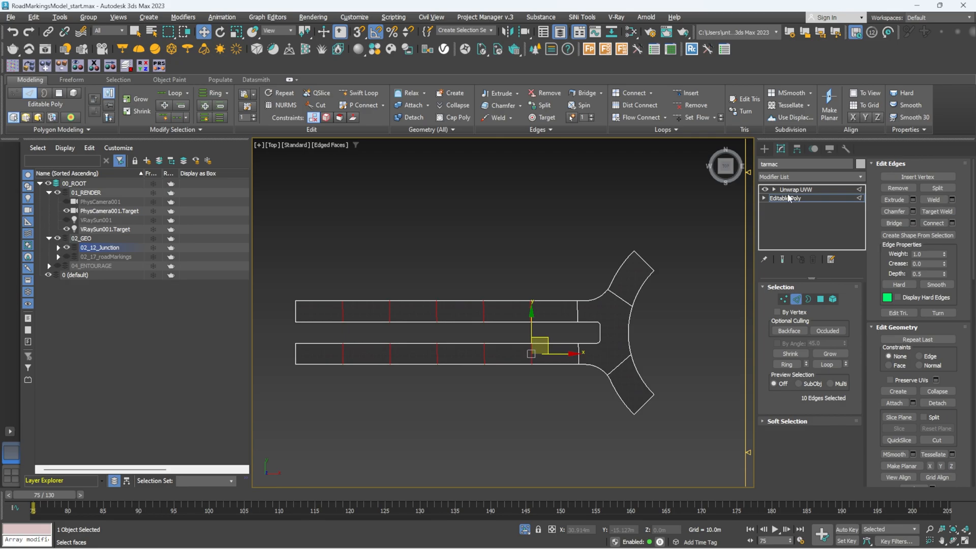
{"action": "left_click", "coordinate": [795, 189]}
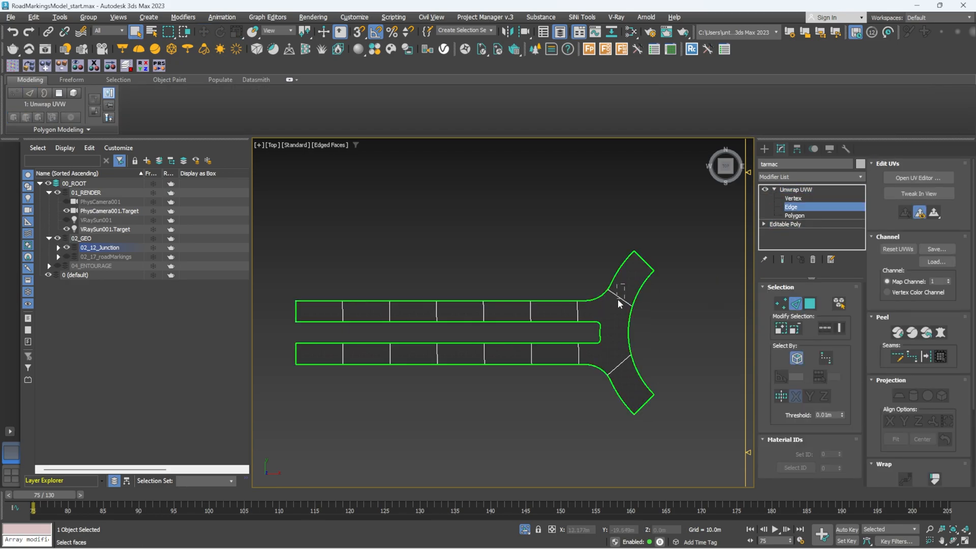
{"action": "left_click", "coordinate": [340, 312]}
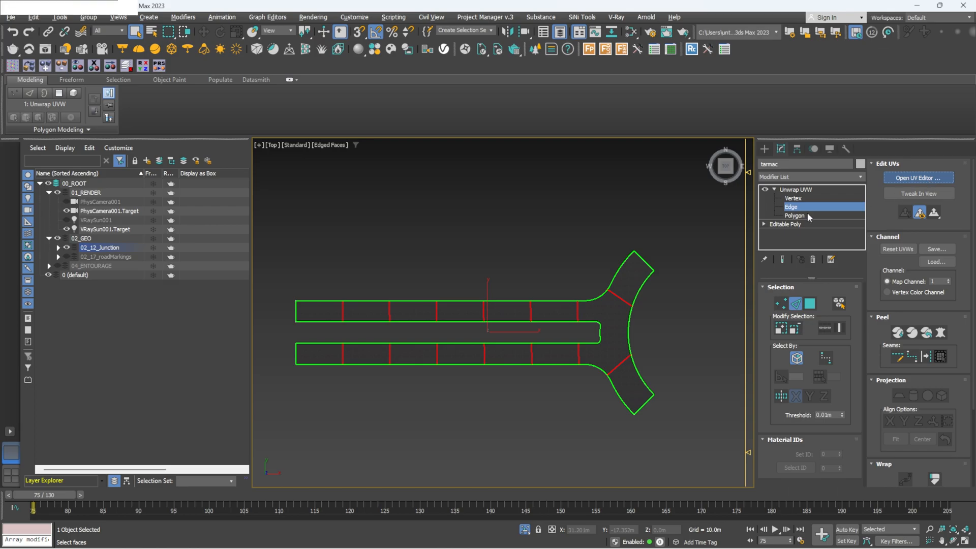
{"action": "left_click", "coordinate": [917, 177]}
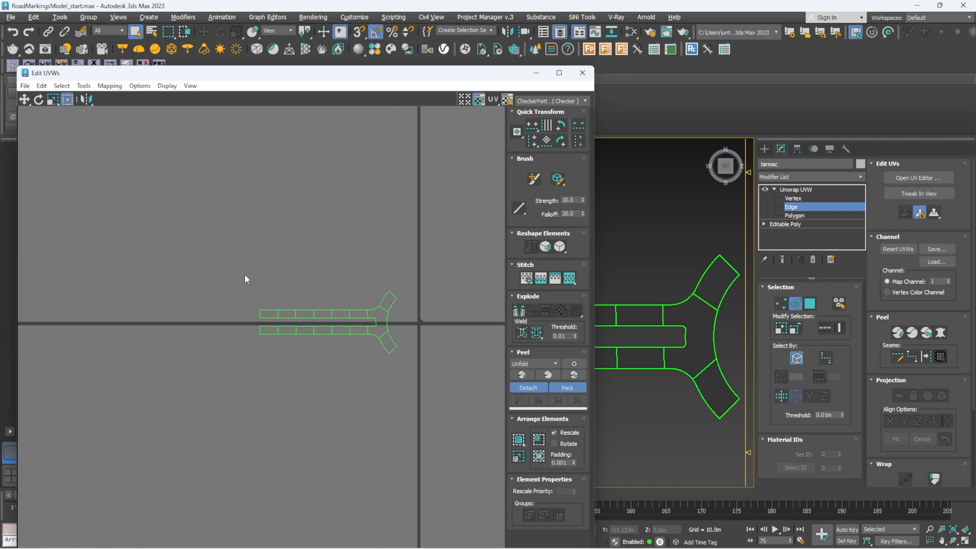
Quick Peel and pack all tarmac UV faces into per-section islands, then close the editor.
{"action": "left_click", "coordinate": [528, 388]}
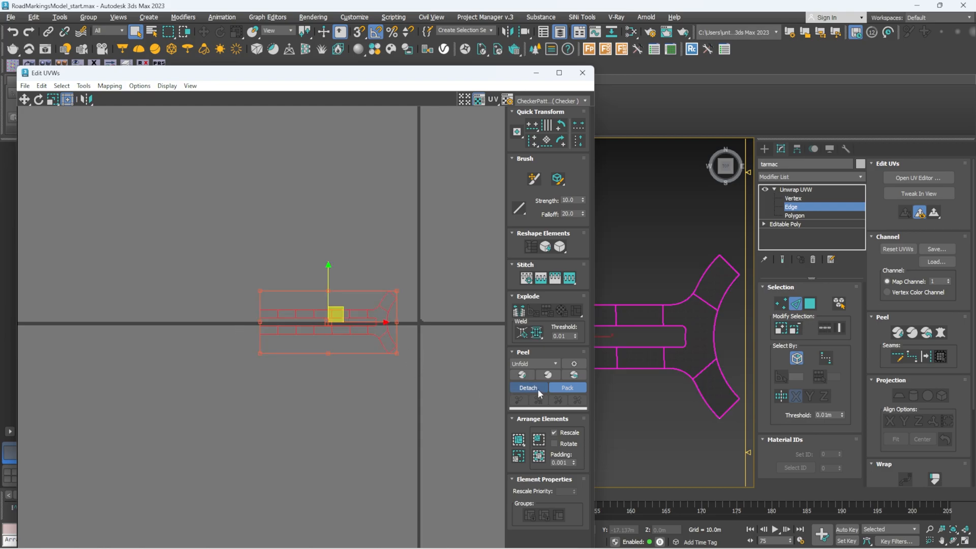
{"action": "left_click", "coordinate": [527, 388]}
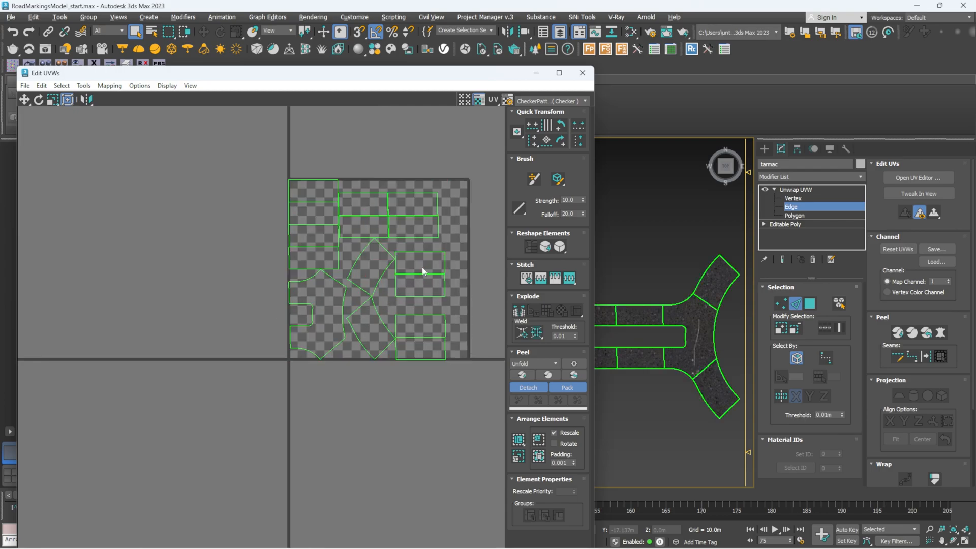
{"action": "left_click_drag", "start_coordinate": [422, 270], "coordinate": [358, 217]}
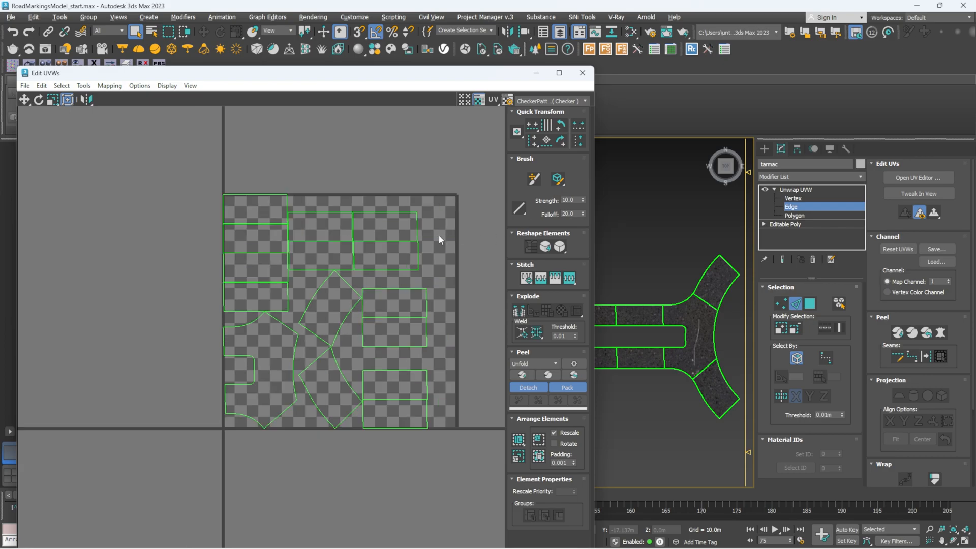
{"action": "left_click", "coordinate": [580, 73]}
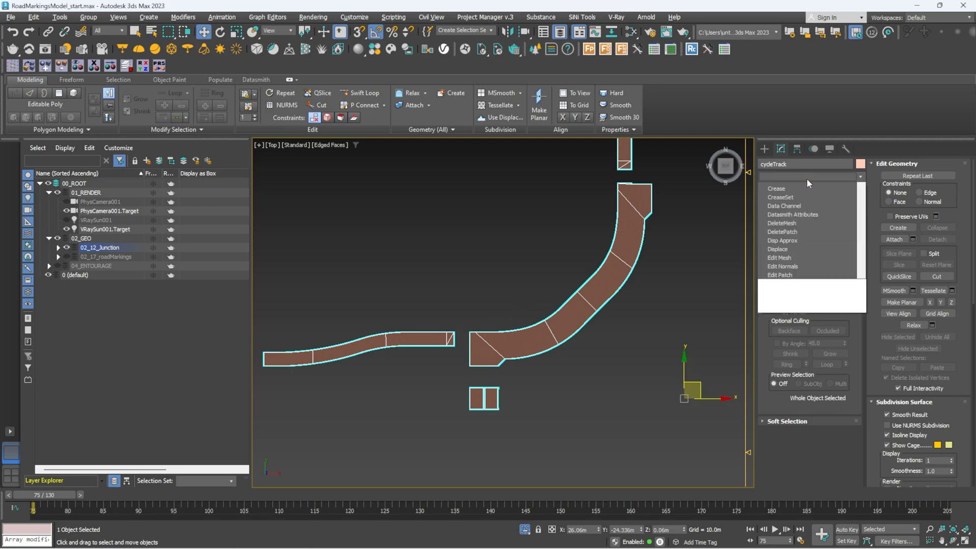
Add an Unwrap UVW modifier to cycleTrack and pack its UV islands into the 0–1 square.
{"action": "scroll", "scroll_direction": "down", "scroll_amount": 3}
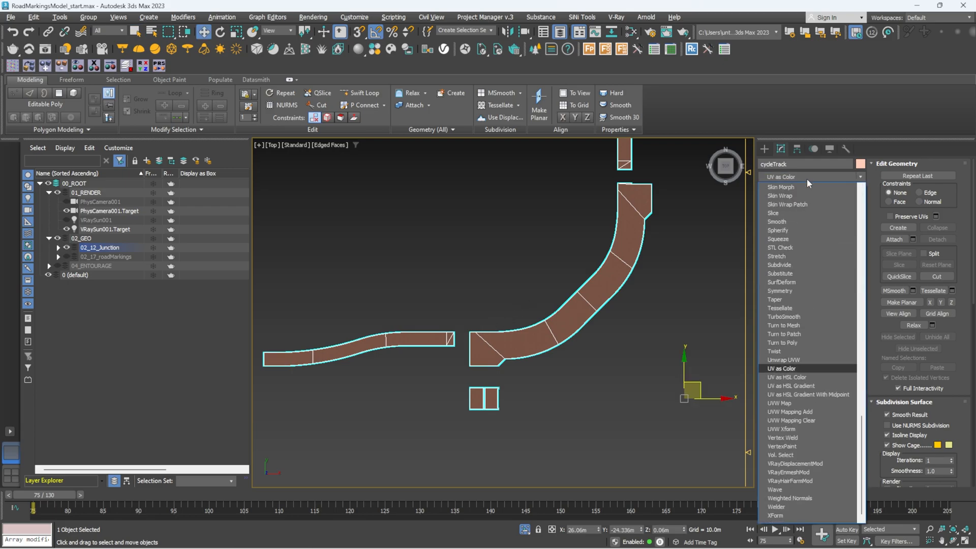
{"action": "left_click", "coordinate": [783, 359]}
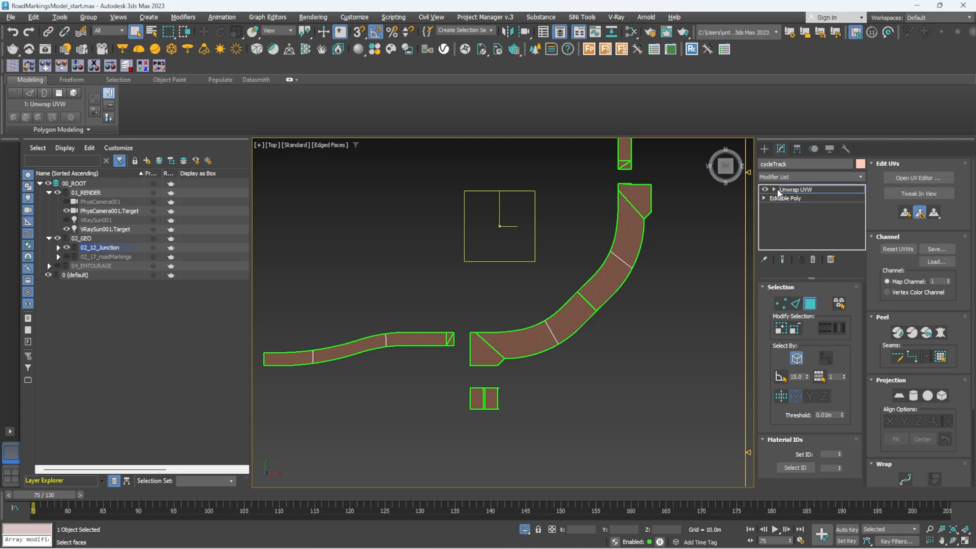
{"action": "left_click", "coordinate": [792, 206]}
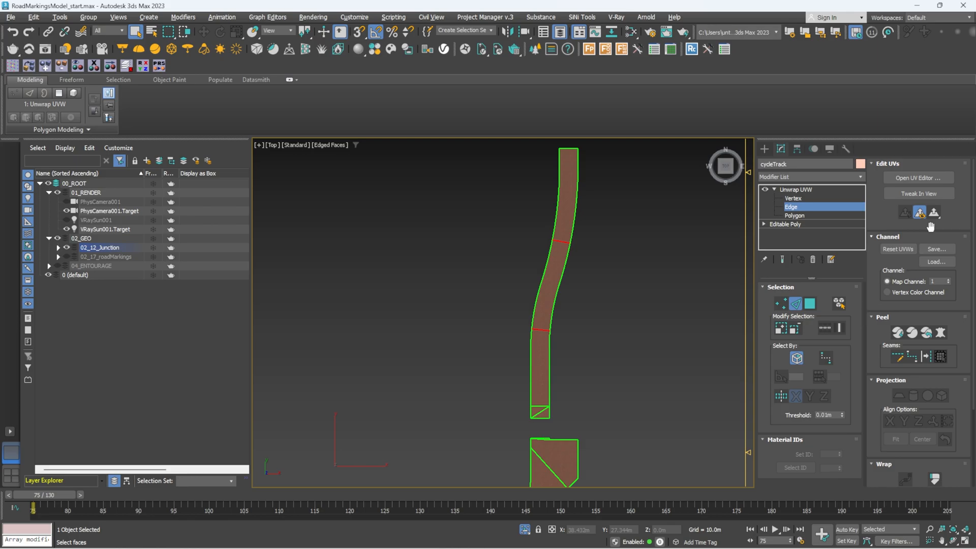
{"action": "left_click", "coordinate": [917, 177]}
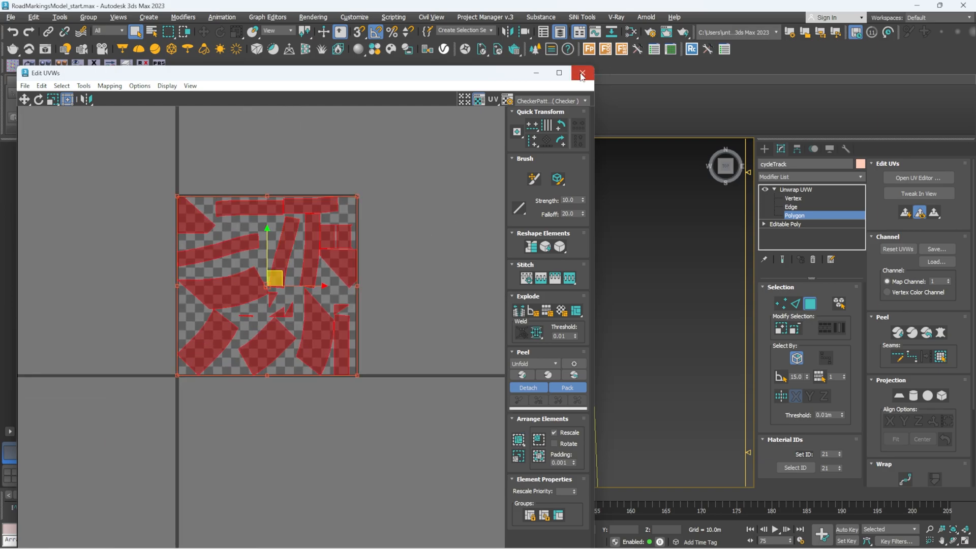
{"action": "left_click", "coordinate": [580, 73]}
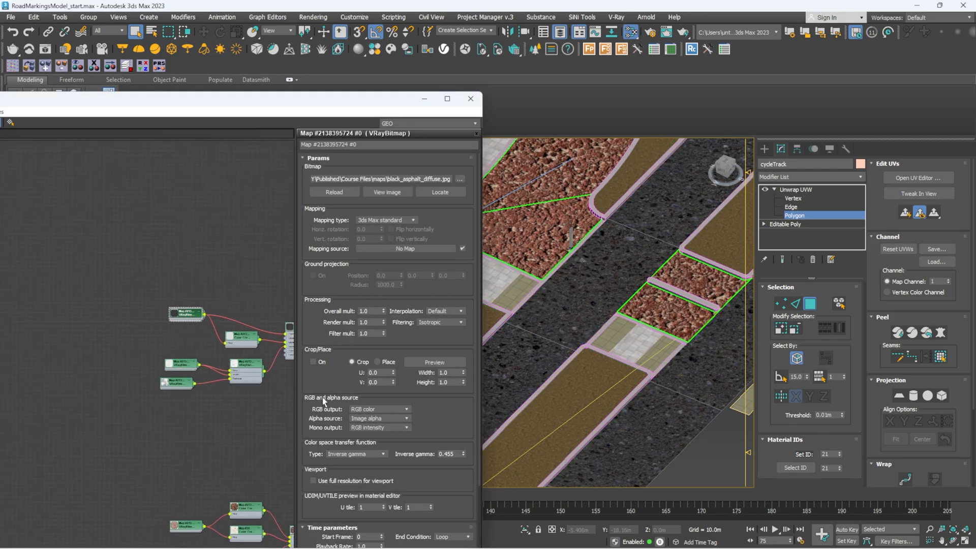
Turn off real-world scale on the first asphalt VRayBitmap and set its tiling to 7.0.
{"action": "scroll", "scroll_direction": "down", "scroll_amount": 3}
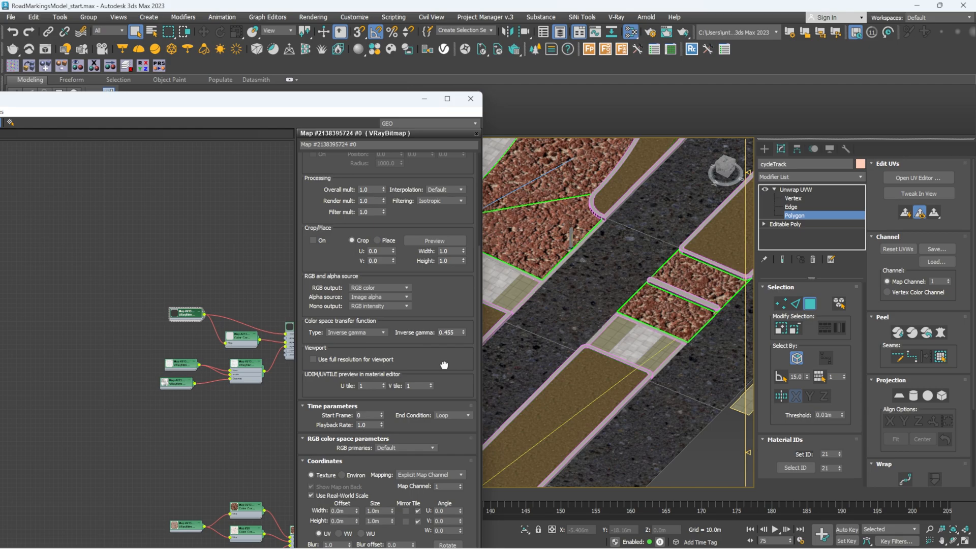
{"action": "left_click", "coordinate": [312, 495]}
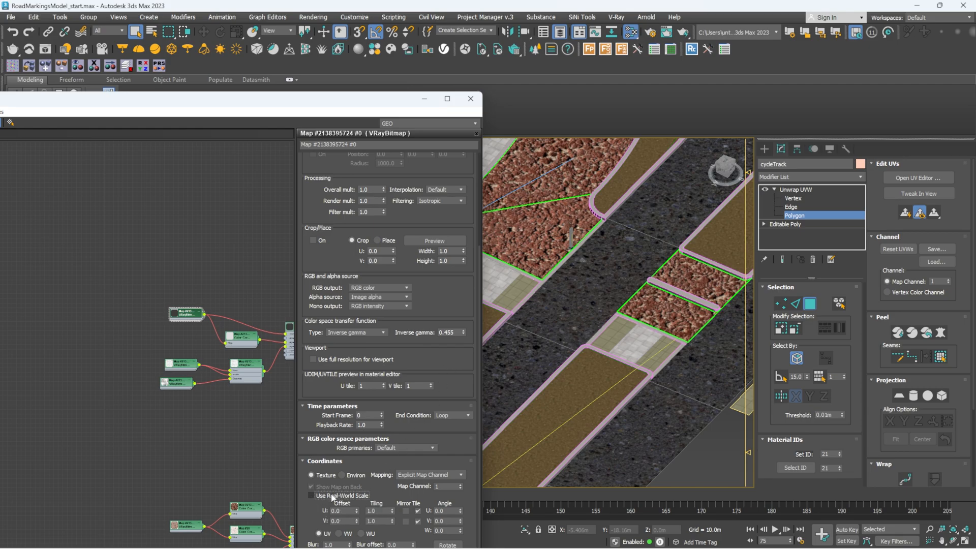
{"action": "left_click", "coordinate": [376, 510]}
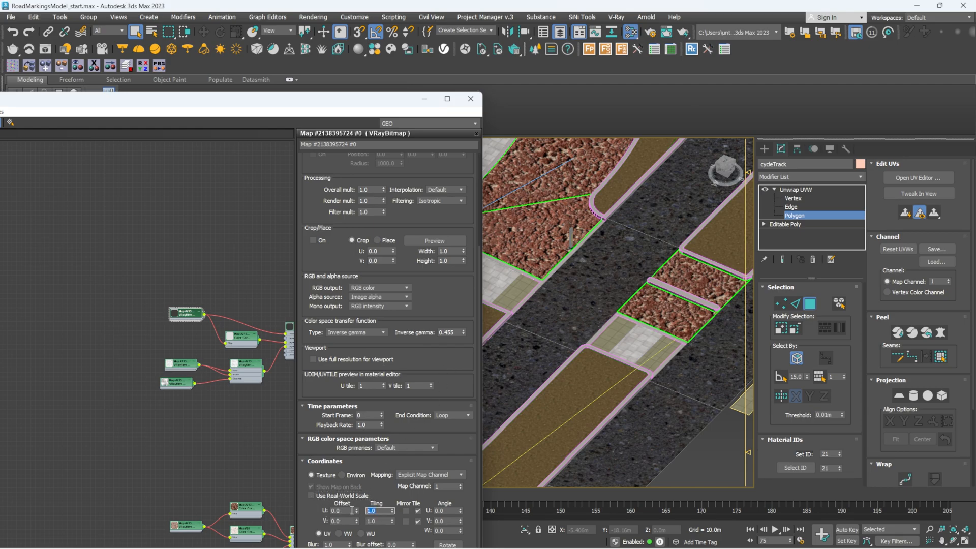
{"action": "type", "text": "7.0"}
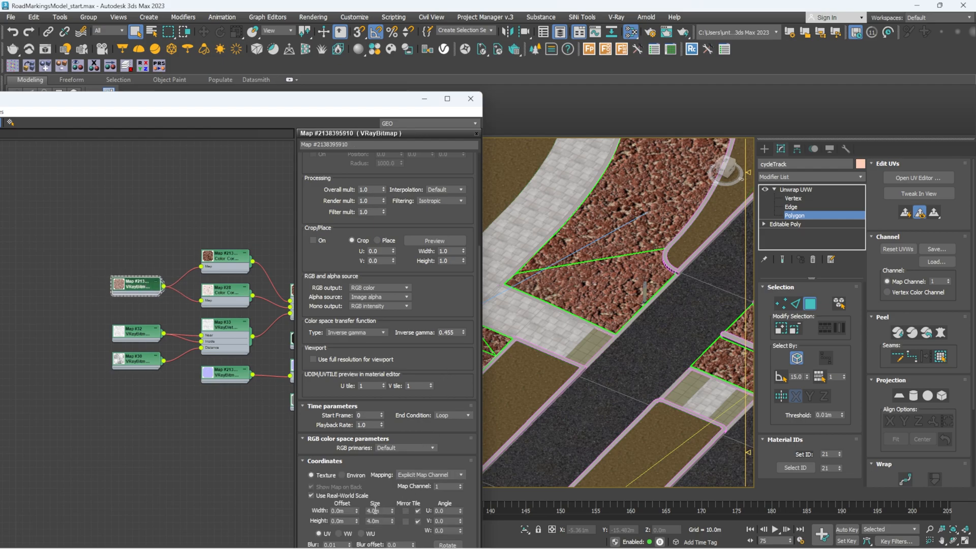
Turn off real-world scale on the second asphalt VRayBitmap with tiling 7.0, closing its settings.
{"action": "left_click", "coordinate": [311, 495]}
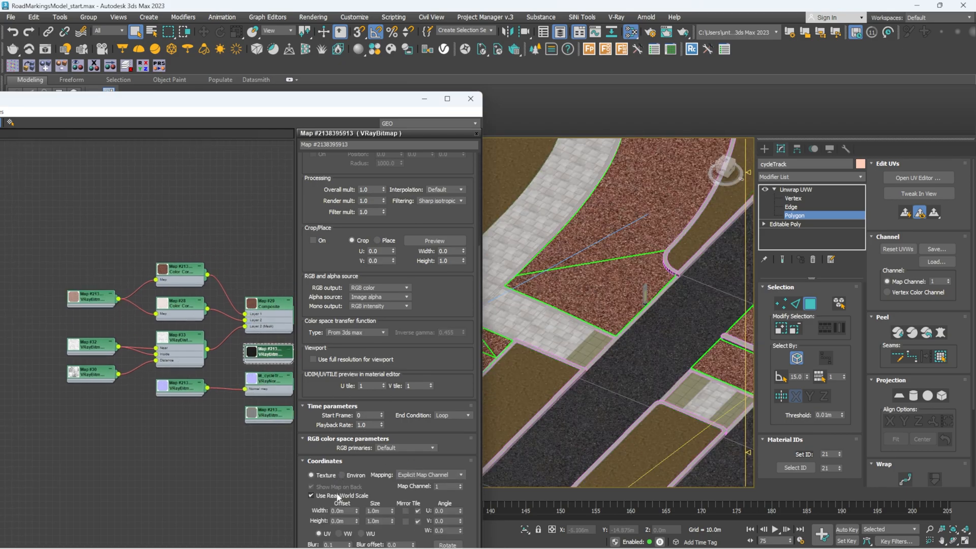
{"action": "left_click", "coordinate": [311, 495]}
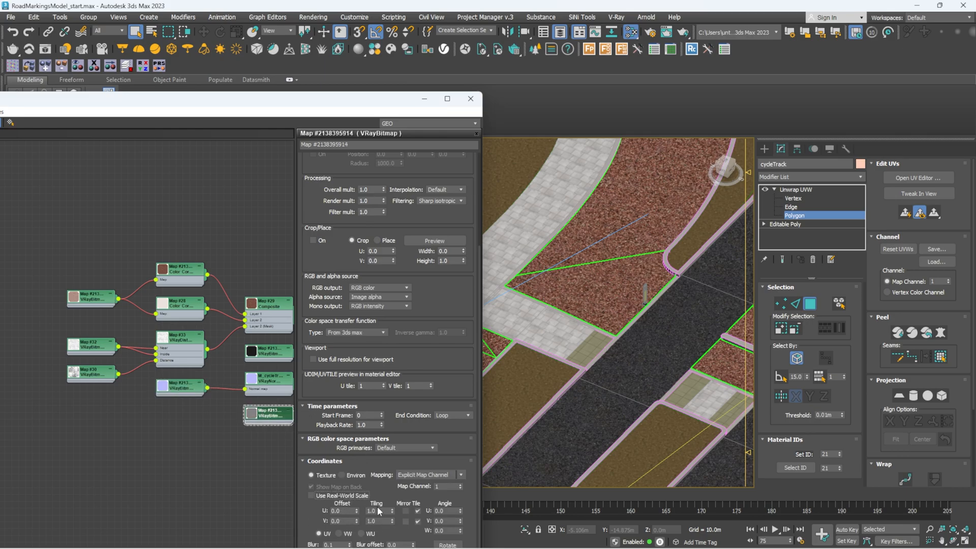
{"action": "type", "text": "7.0"}
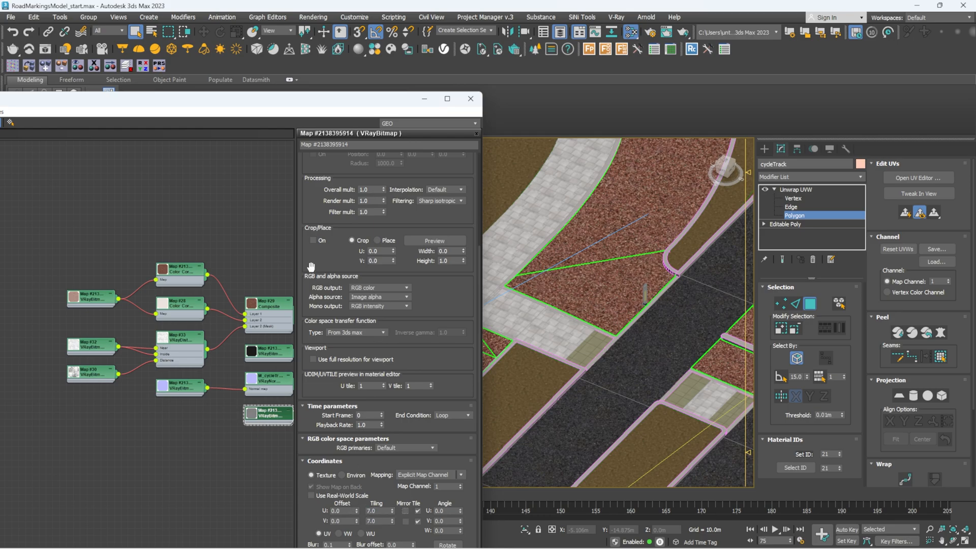
{"action": "left_click", "coordinate": [469, 99]}
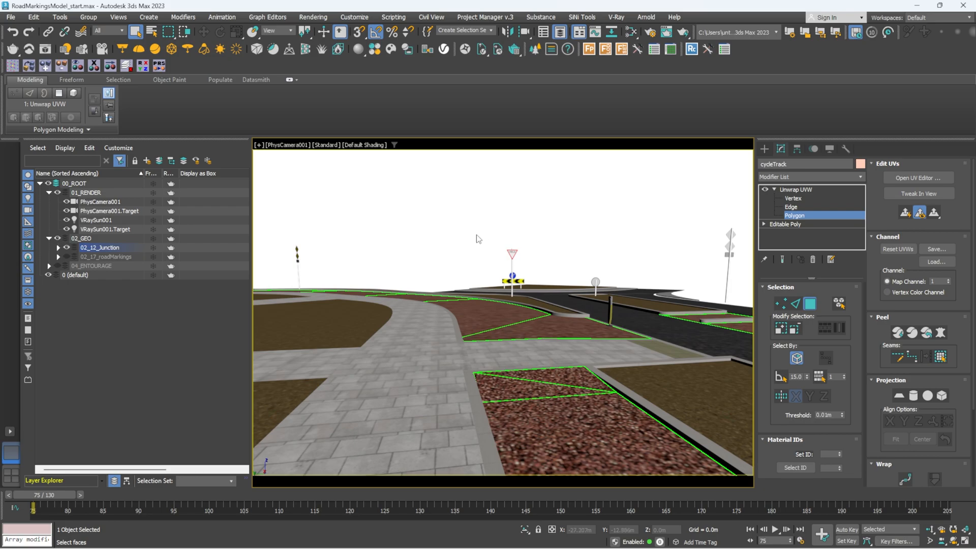
Start Bake to Texture with VRayDiffuseFilterMap chosen and tarmac and cycleTrack selected.
{"action": "left_click", "coordinate": [313, 17]}
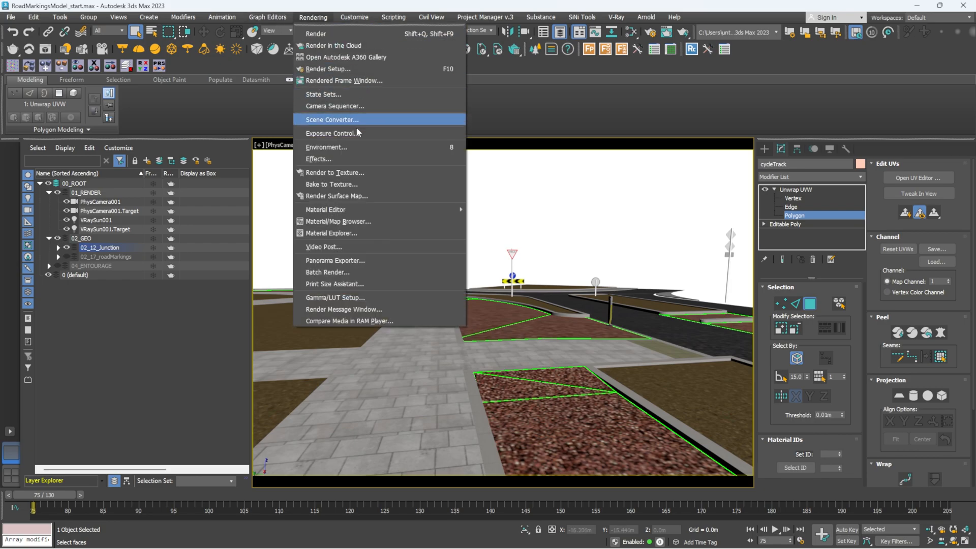
{"action": "mouse_move", "coordinate": [351, 184]}
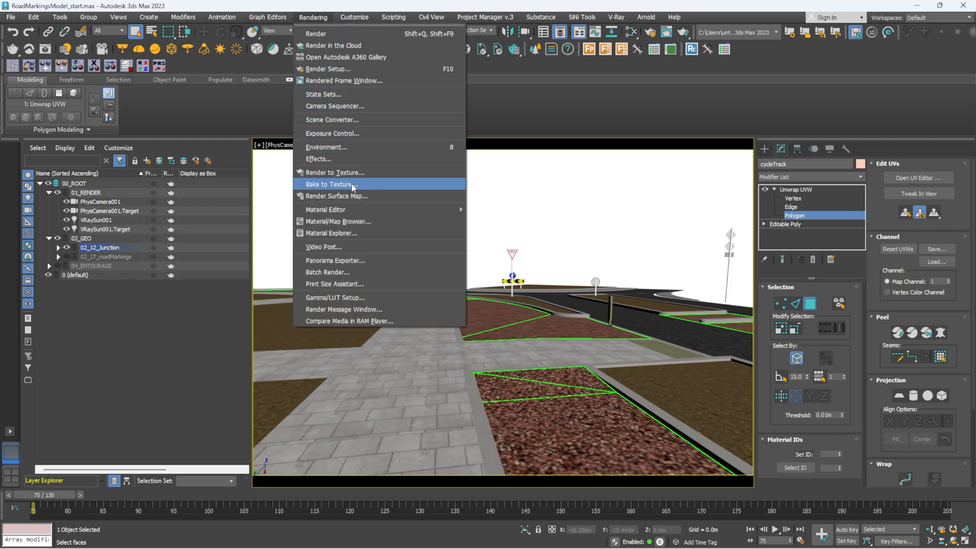
{"action": "left_click", "coordinate": [331, 184]}
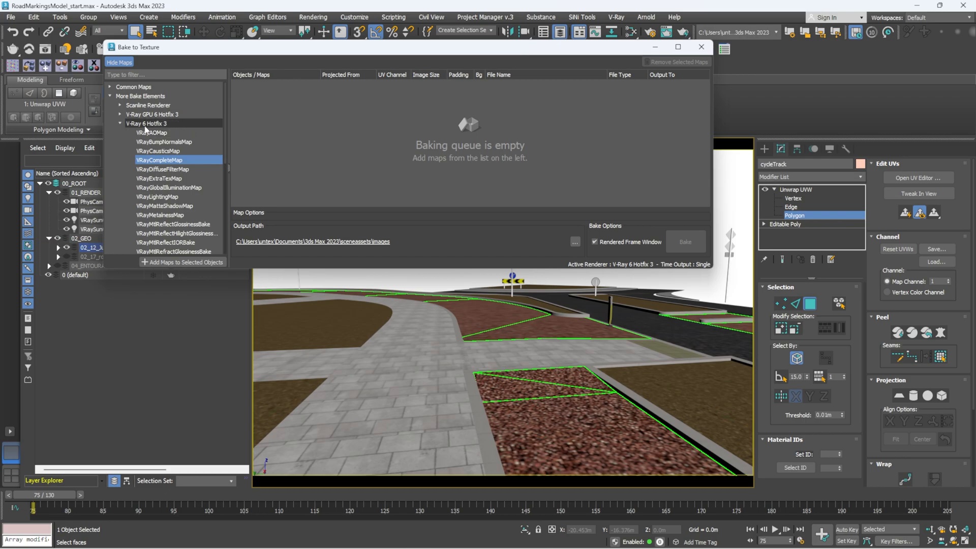
{"action": "mouse_move", "coordinate": [165, 170]}
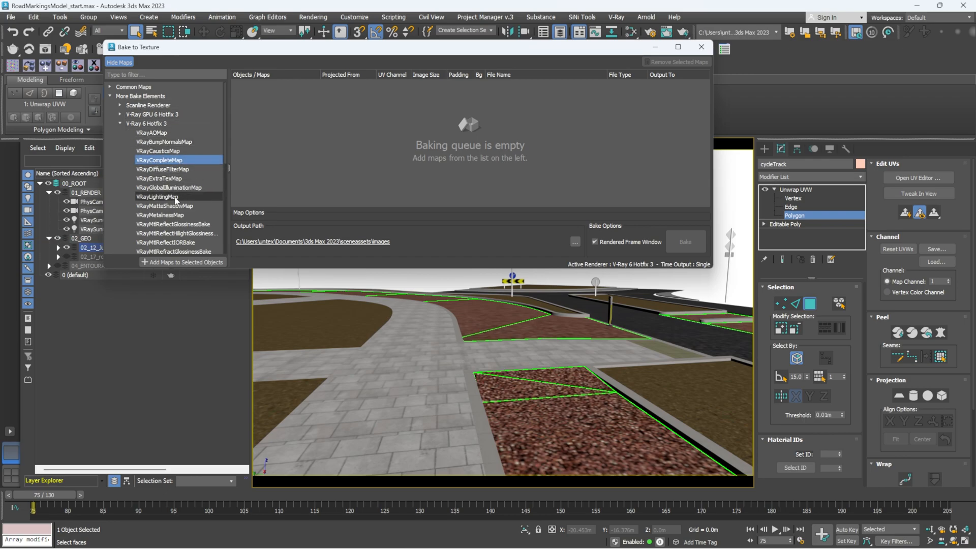
{"action": "left_click", "coordinate": [162, 168]}
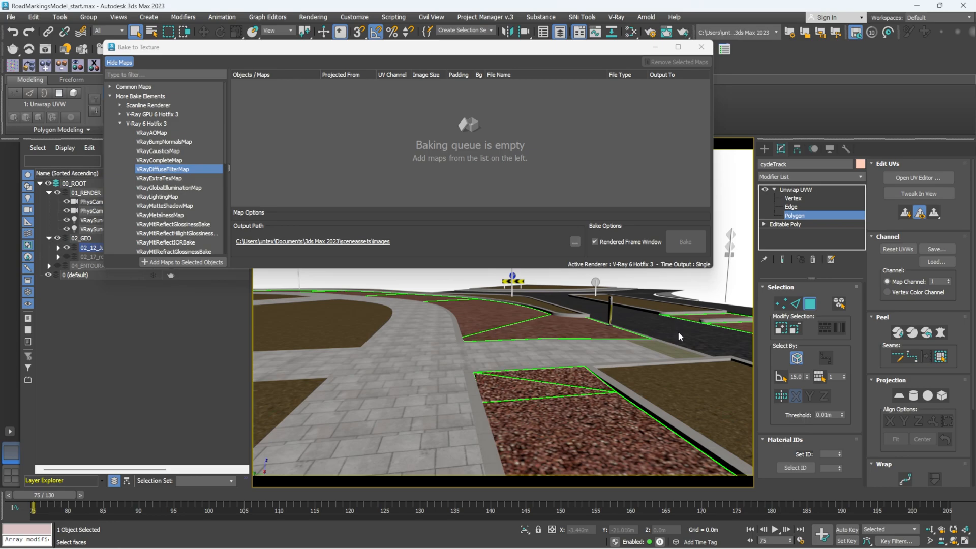
{"action": "right_click", "coordinate": [797, 189]}
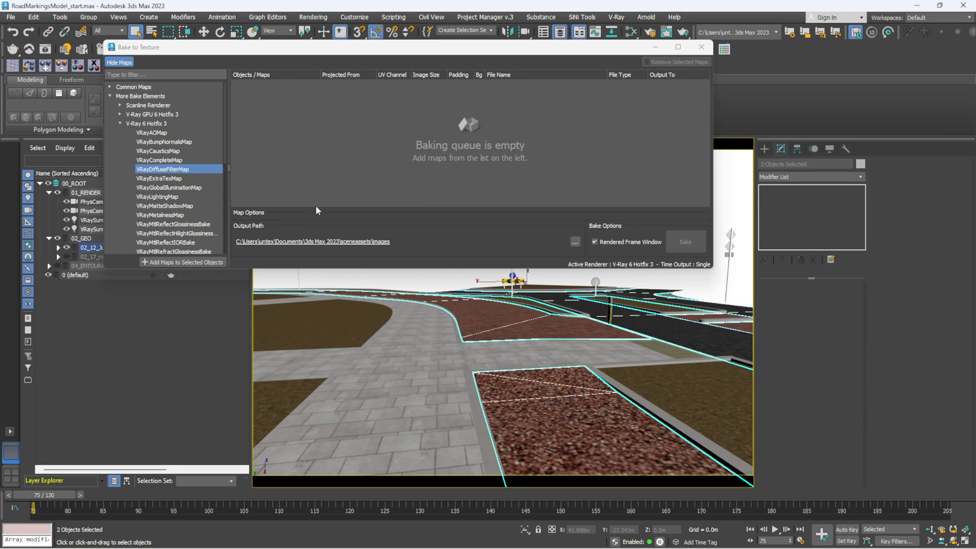
{"action": "mouse_move", "coordinate": [250, 216]}
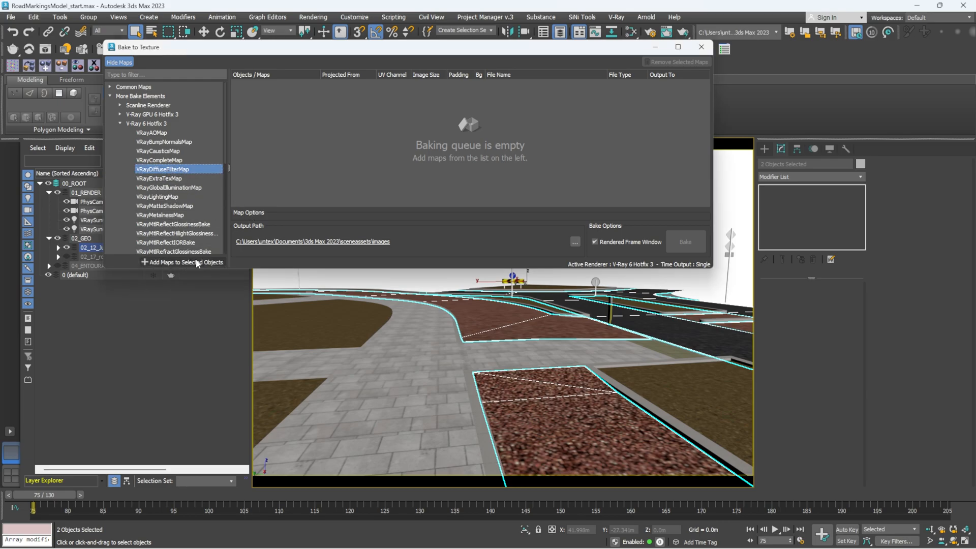
Queue diffuse bake maps for both objects at 4096 resolution.
{"action": "left_click", "coordinate": [185, 262]}
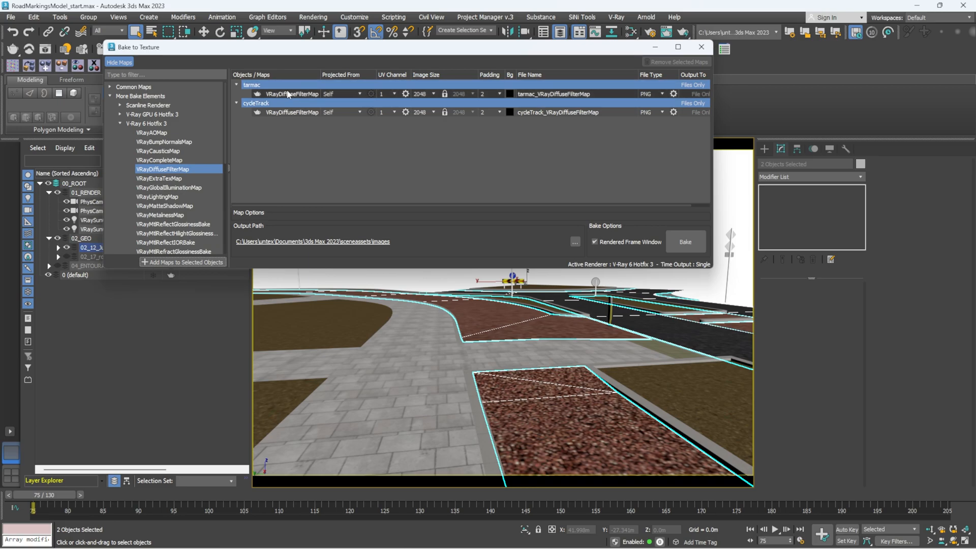
{"action": "left_click", "coordinate": [292, 93]}
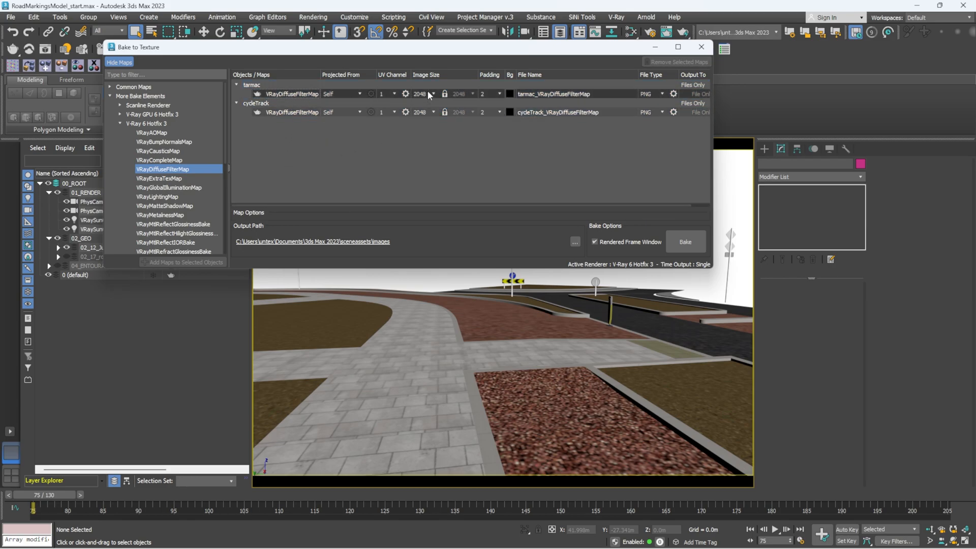
{"action": "left_click", "coordinate": [433, 94]}
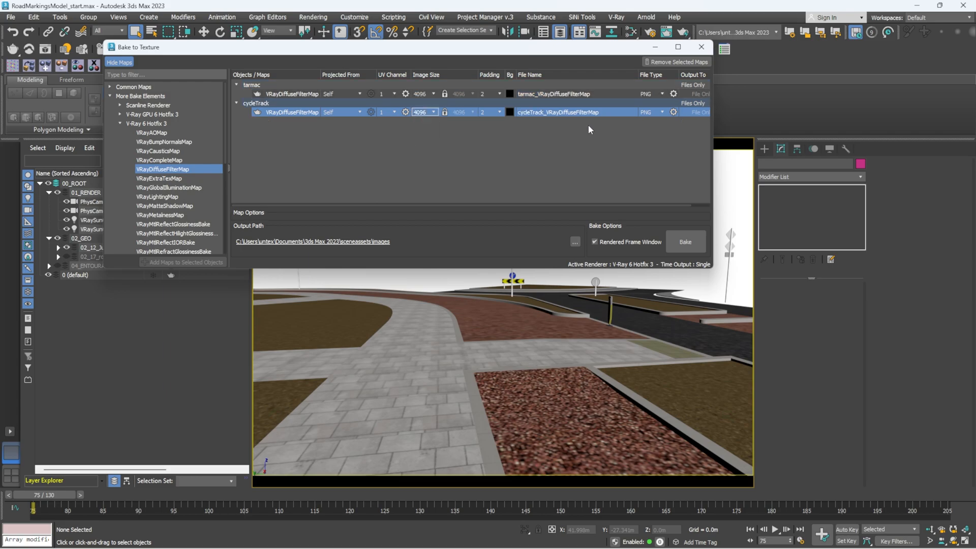
{"action": "mouse_move", "coordinate": [537, 171]}
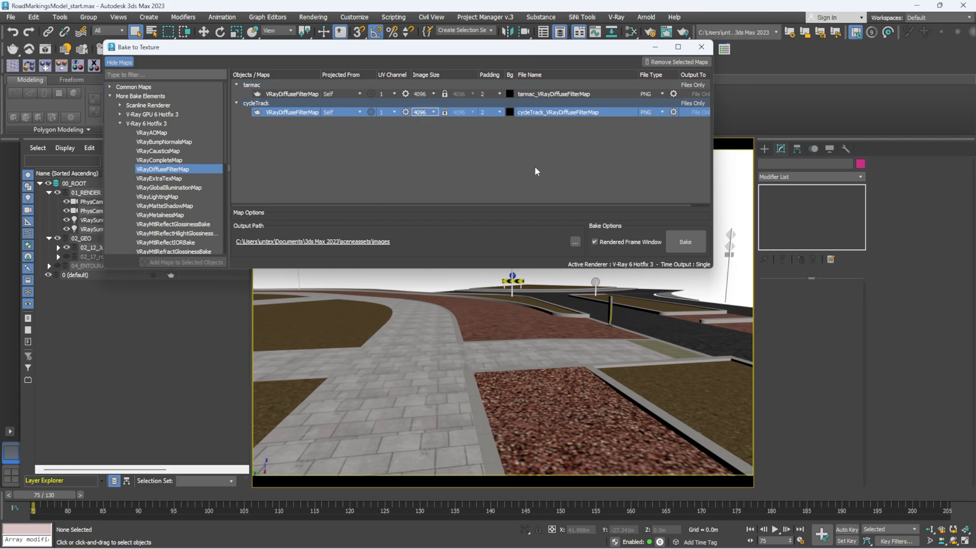
{"action": "mouse_move", "coordinate": [366, 242]}
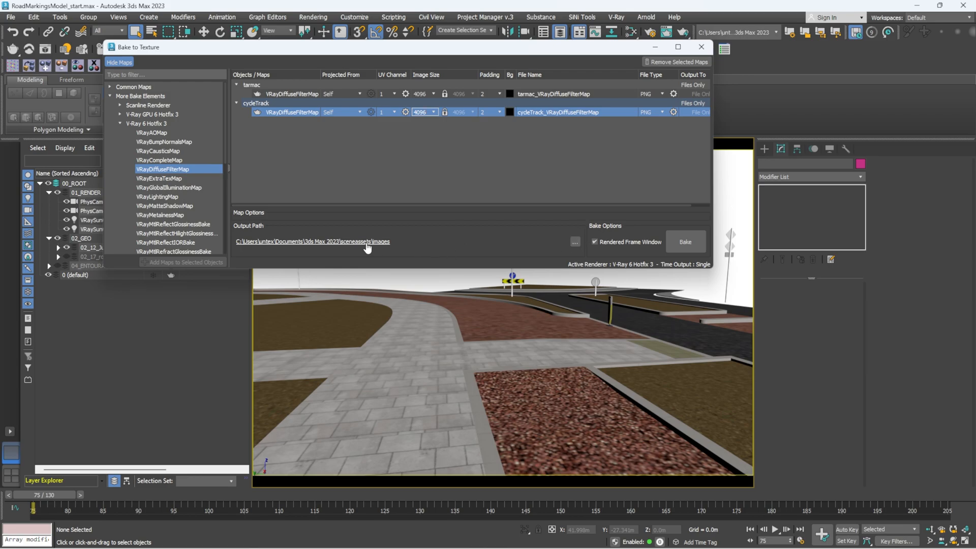
Set the bake output path to Course Files\MAX\maps and start baking.
{"action": "left_click", "coordinate": [574, 242]}
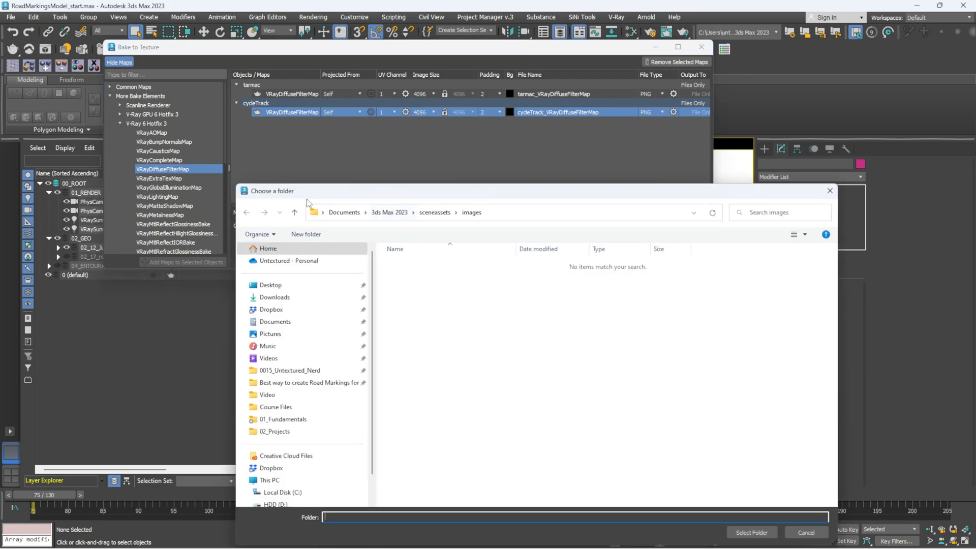
{"action": "left_click", "coordinate": [308, 380]}
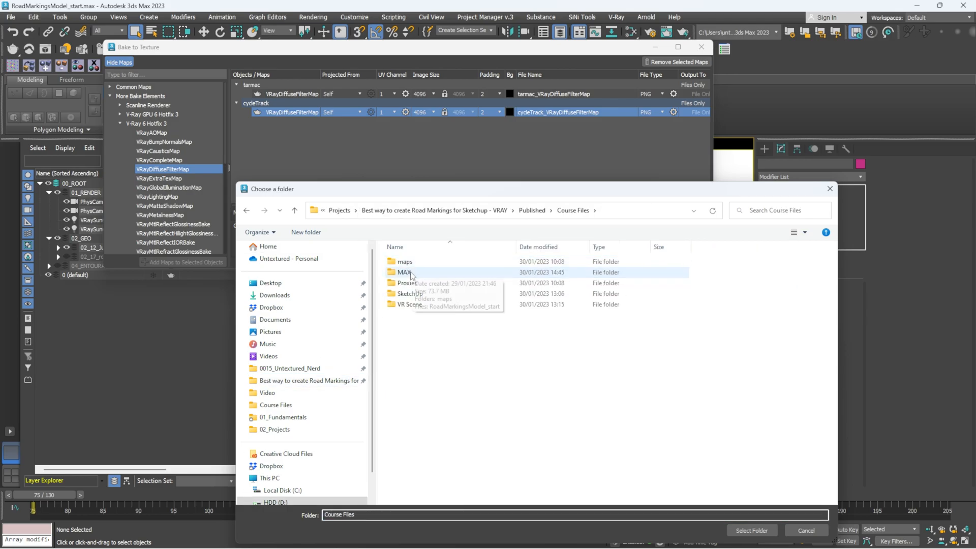
{"action": "double_click", "coordinate": [405, 272]}
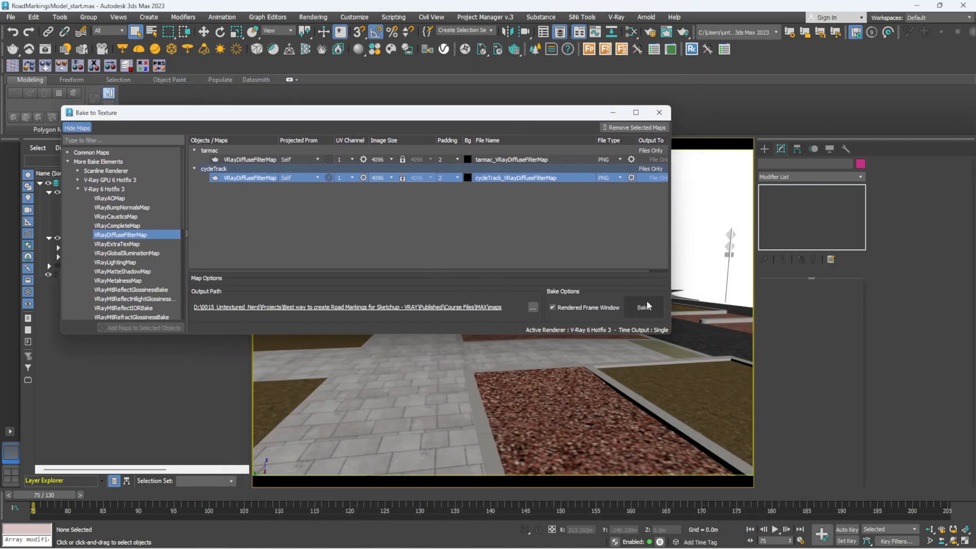
{"action": "left_click", "coordinate": [643, 307]}
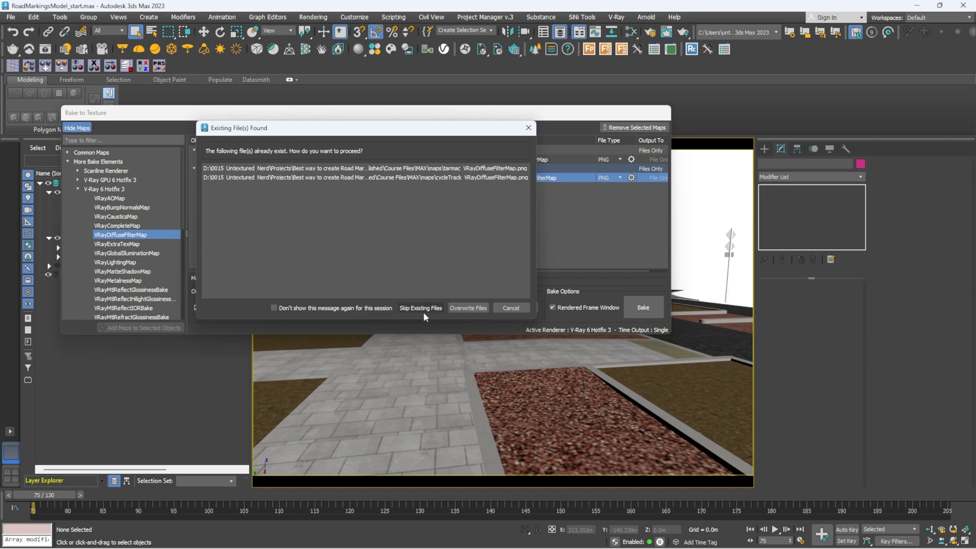
Overwrite the existing baked maps without further prompts and let the bake finish.
{"action": "left_click", "coordinate": [273, 307]}
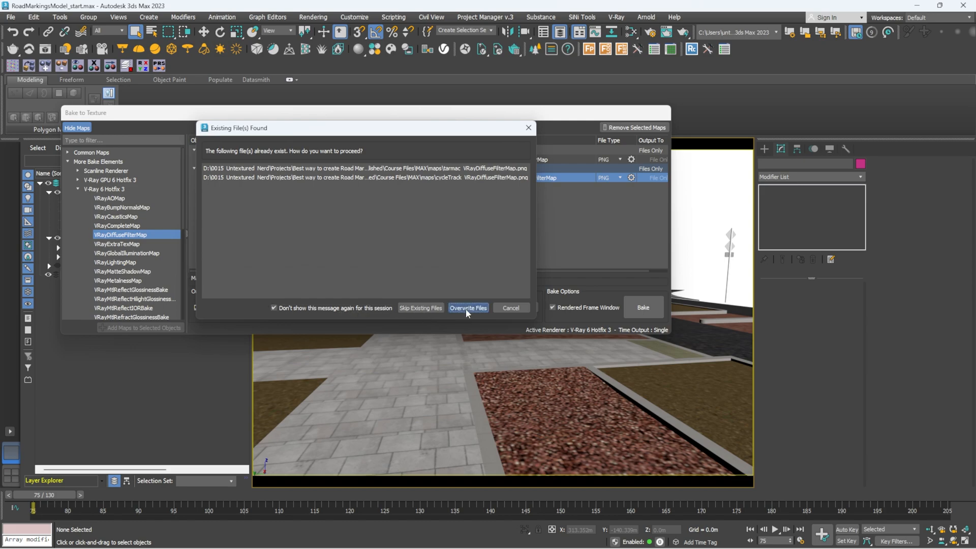
{"action": "left_click", "coordinate": [467, 307]}
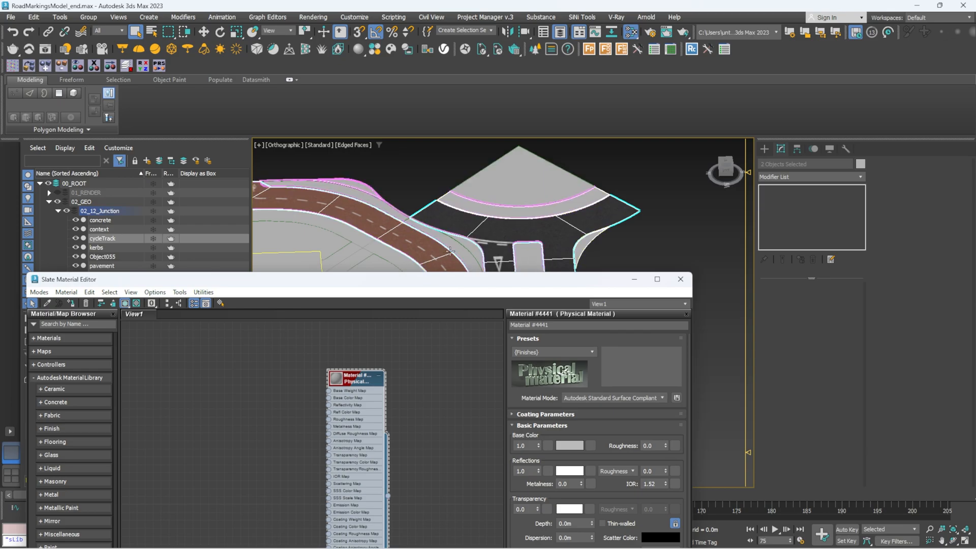
Wire the cycleTrack bitmap into Base Color Map at real-world scale and close the material editor.
{"action": "left_click_drag", "start_coordinate": [356, 378], "coordinate": [301, 364]}
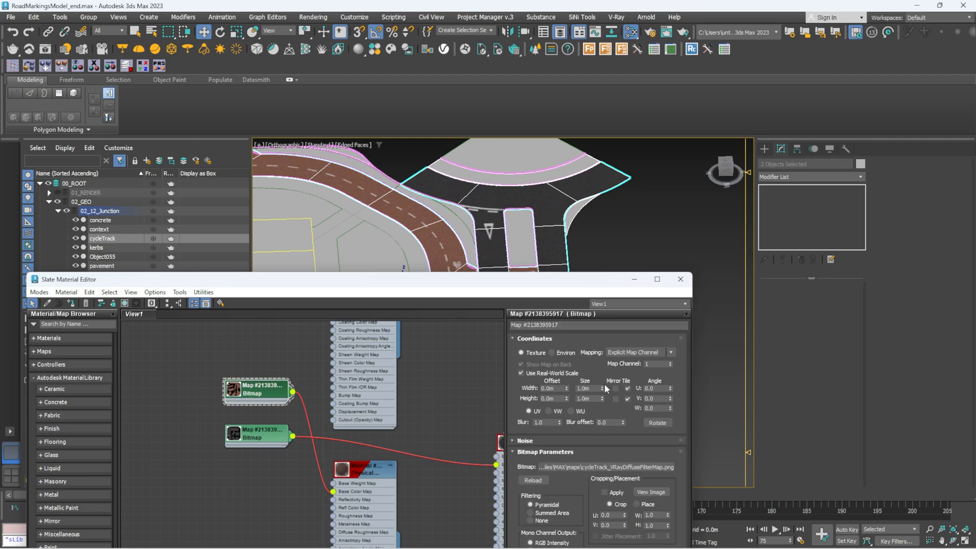
{"action": "left_click", "coordinate": [651, 492]}
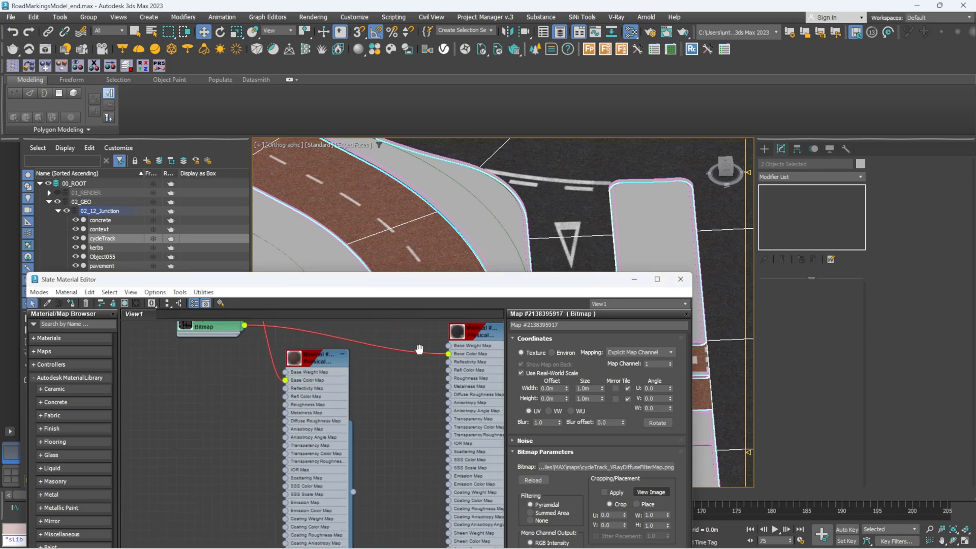
{"action": "left_click", "coordinate": [679, 279]}
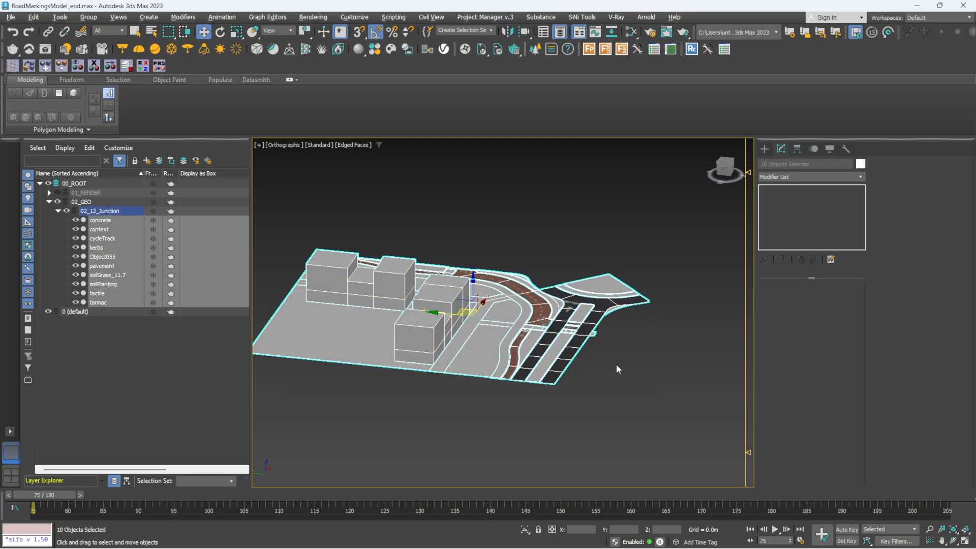
Export the selected junction geometry as fbx.fbx in Exports, overwriting with default FBX settings.
{"action": "left_click", "coordinate": [10, 17]}
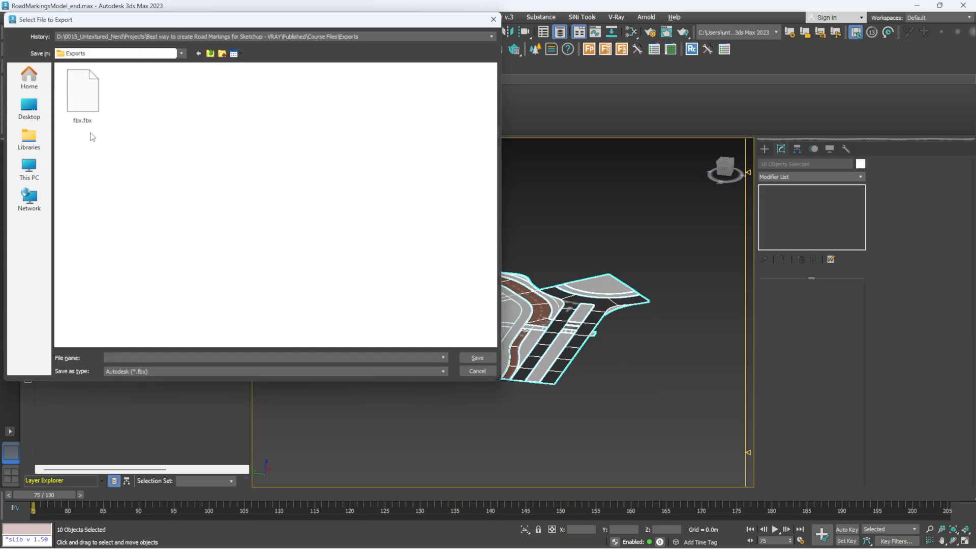
{"action": "left_click", "coordinate": [81, 90]}
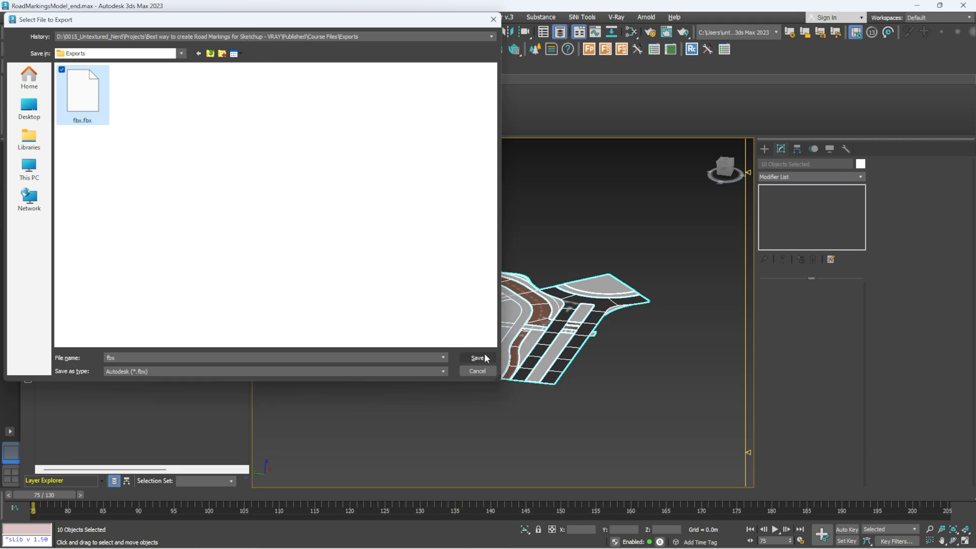
{"action": "left_click", "coordinate": [476, 357]}
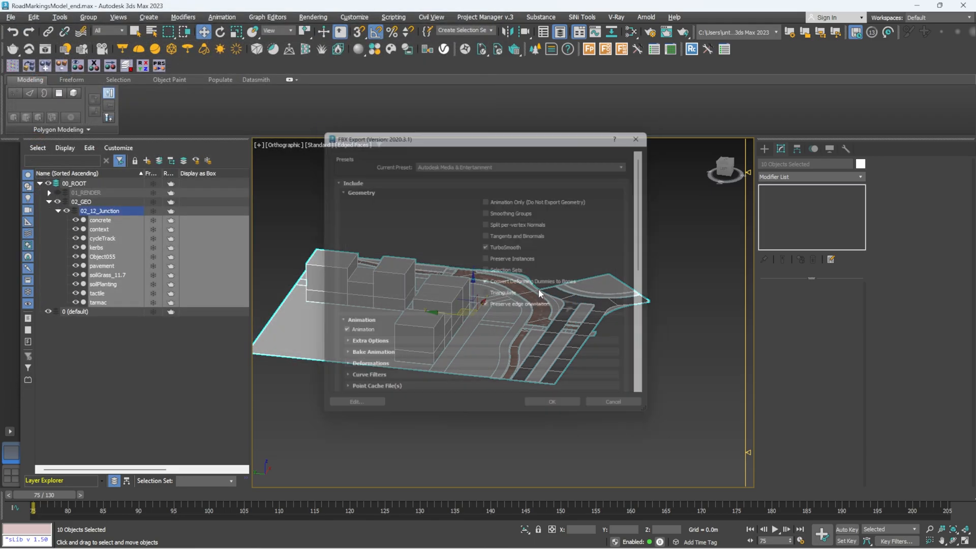
{"action": "left_click", "coordinate": [550, 402]}
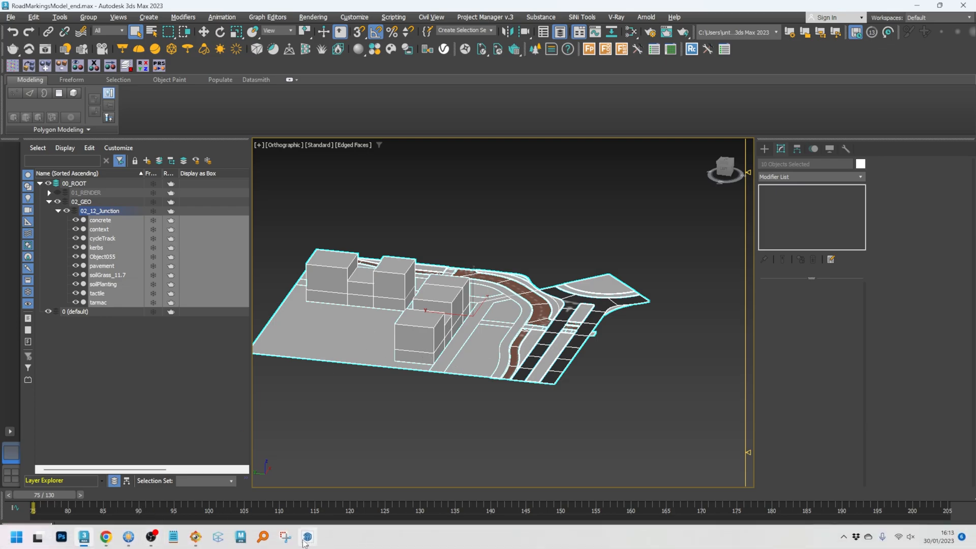
Start a new SketchUp model from the Simple template without saving and remove the default figure.
{"action": "left_click", "coordinate": [306, 537]}
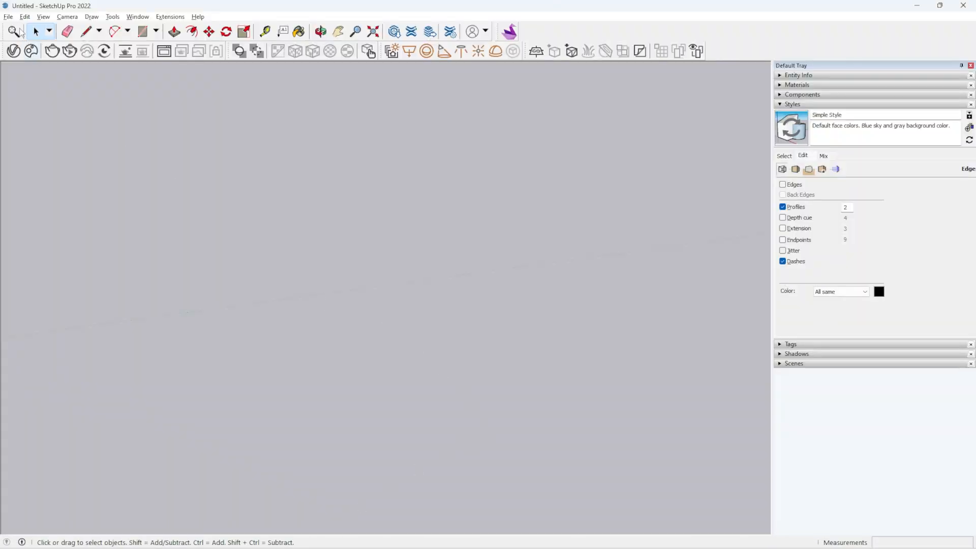
{"action": "left_click", "coordinate": [8, 16]}
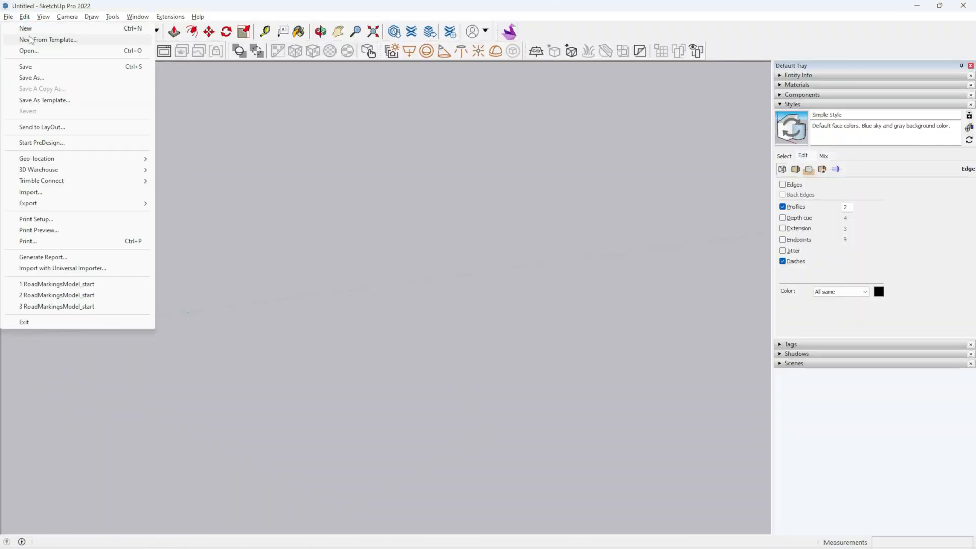
{"action": "left_click", "coordinate": [48, 40]}
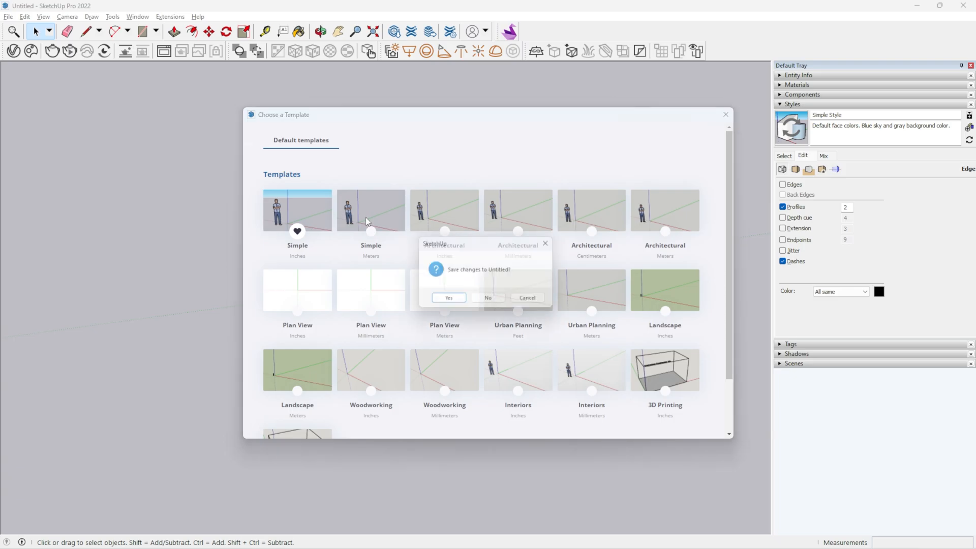
{"action": "left_click", "coordinate": [487, 298]}
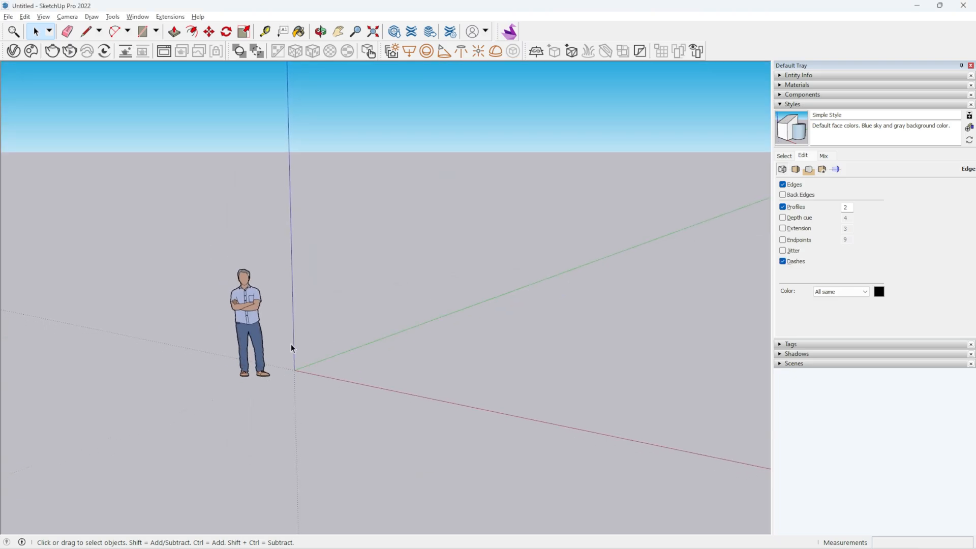
{"action": "left_click", "coordinate": [245, 317]}
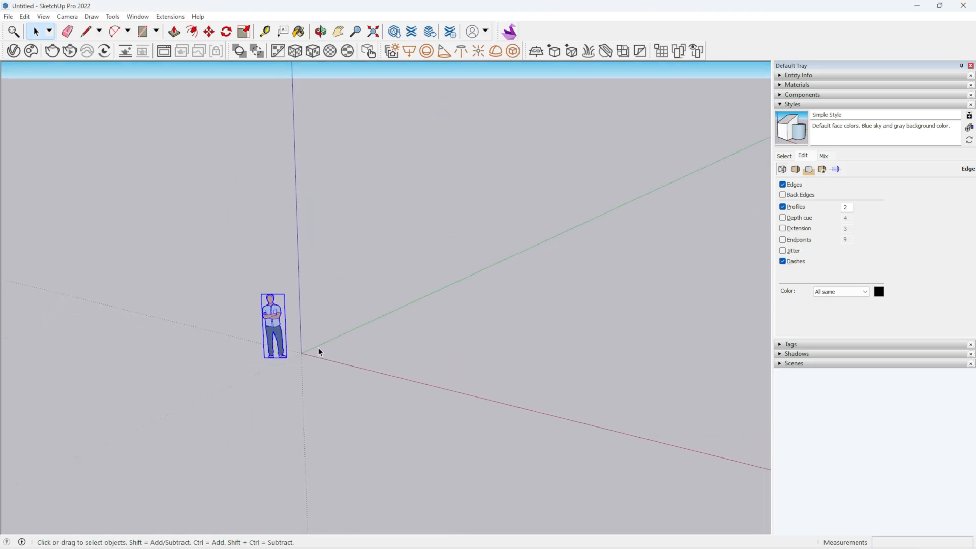
Import fbx.fbx from the Exports folder with the Universal Importer.
{"action": "left_click", "coordinate": [8, 17]}
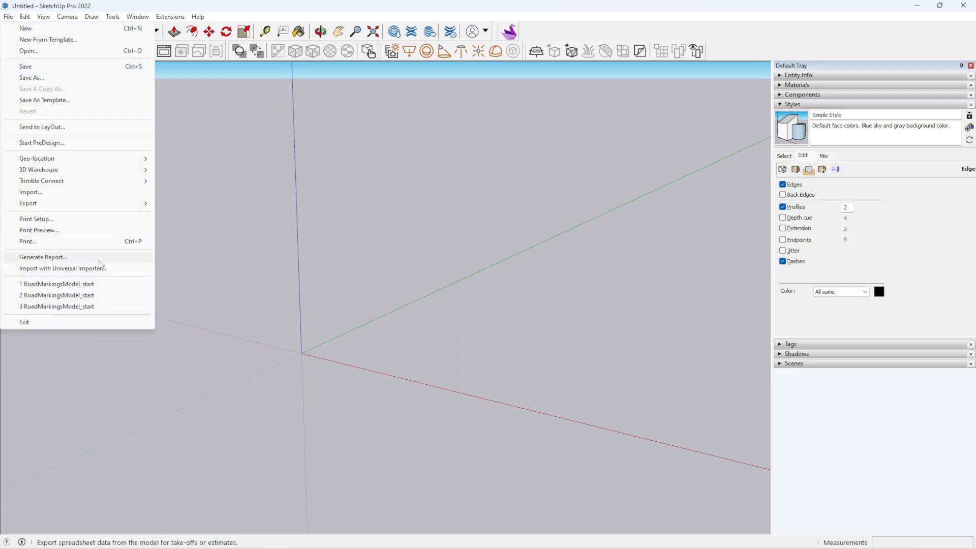
{"action": "mouse_move", "coordinate": [91, 270]}
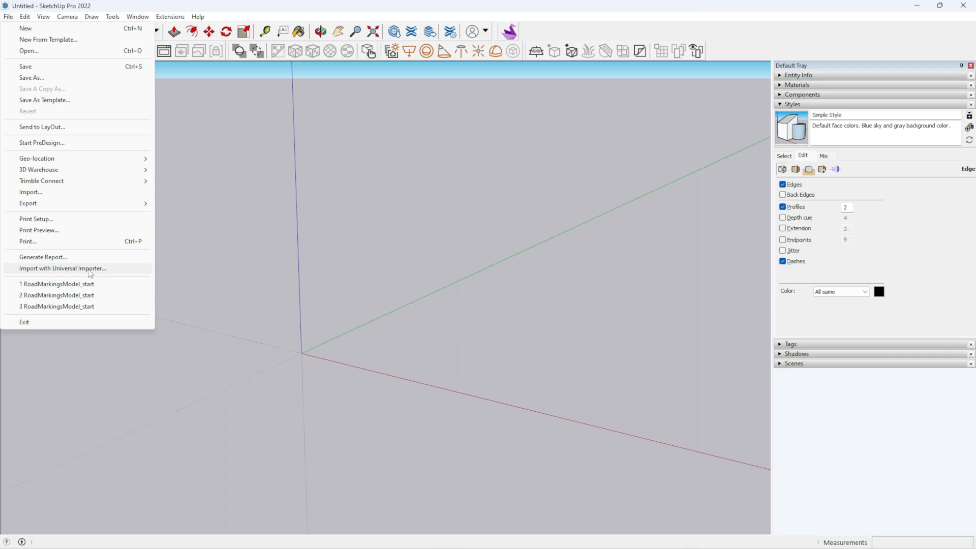
{"action": "left_click", "coordinate": [62, 268]}
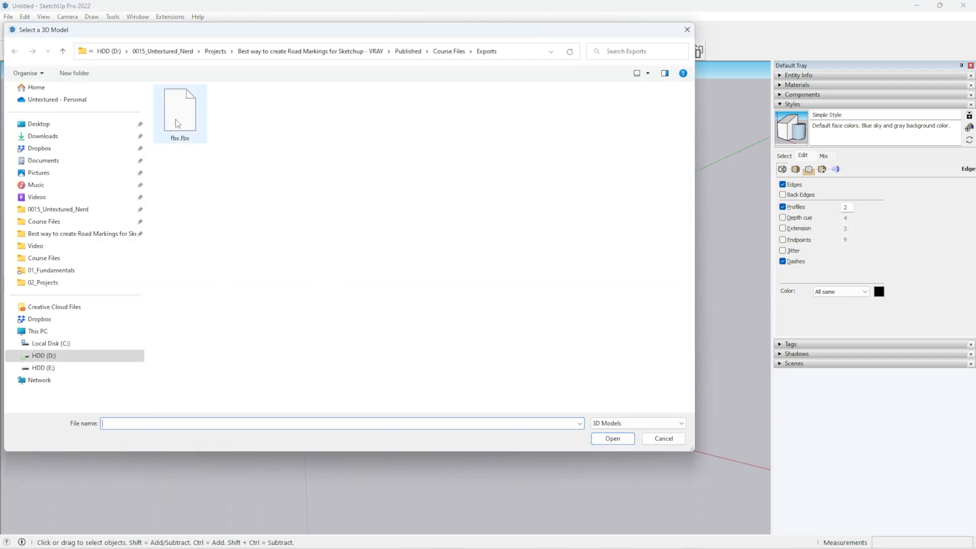
{"action": "left_click", "coordinate": [180, 111]}
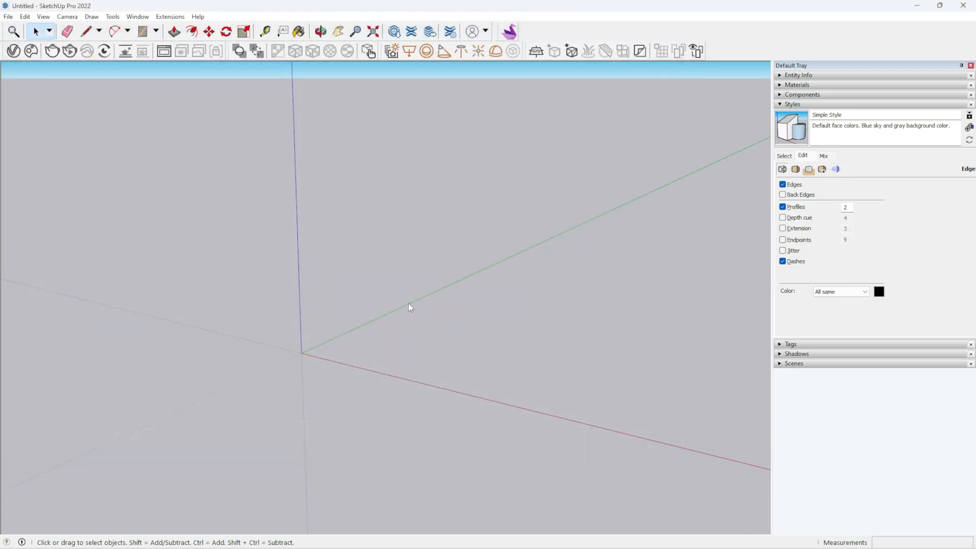
{"action": "mouse_move", "coordinate": [341, 328]}
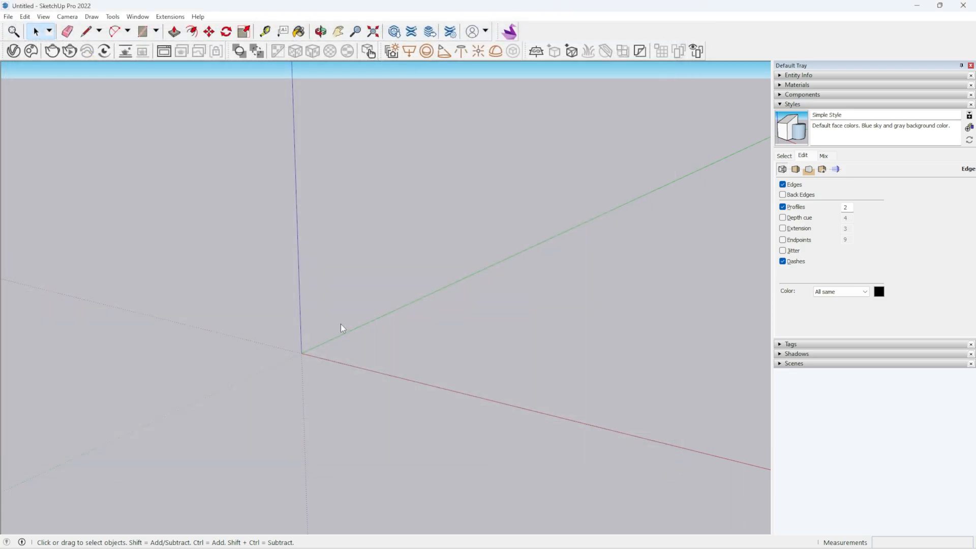
{"action": "mouse_move", "coordinate": [323, 373]}
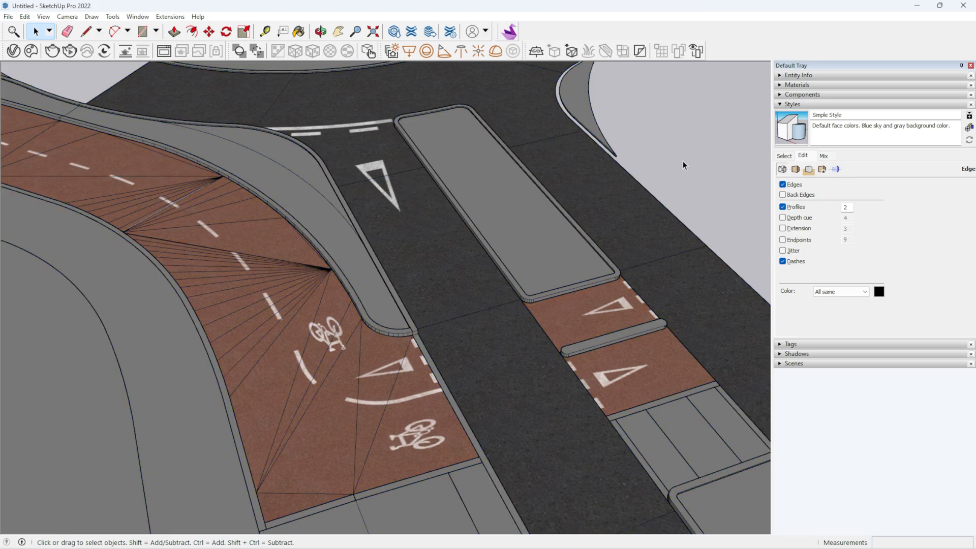
{"action": "mouse_move", "coordinate": [471, 351]}
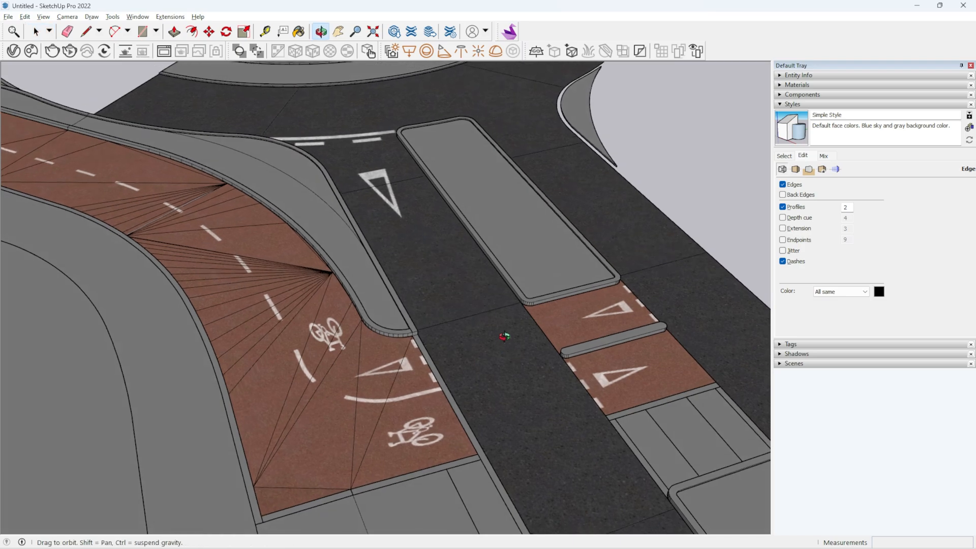
Orbit to view the imported textured junction from a lower angle.
{"action": "left_click_drag", "start_coordinate": [505, 337], "coordinate": [473, 314]}
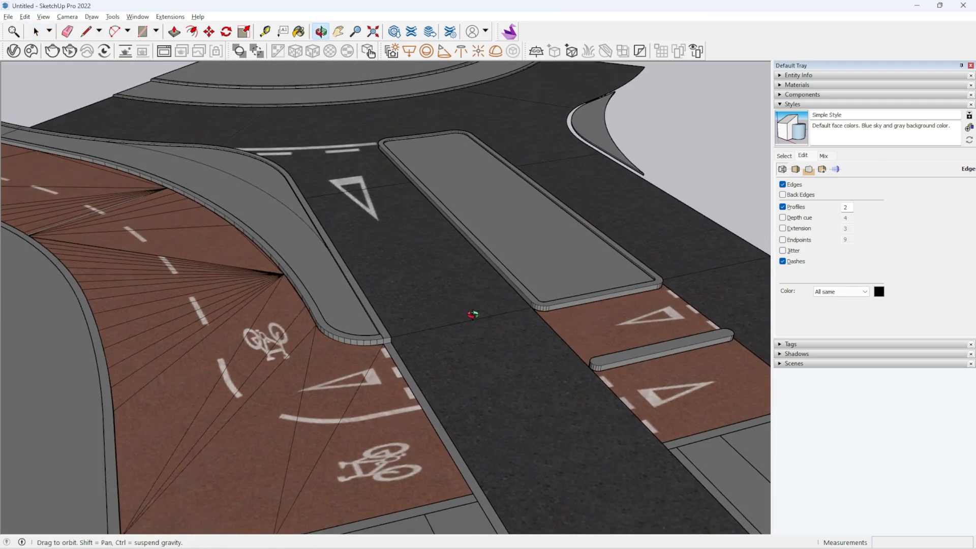